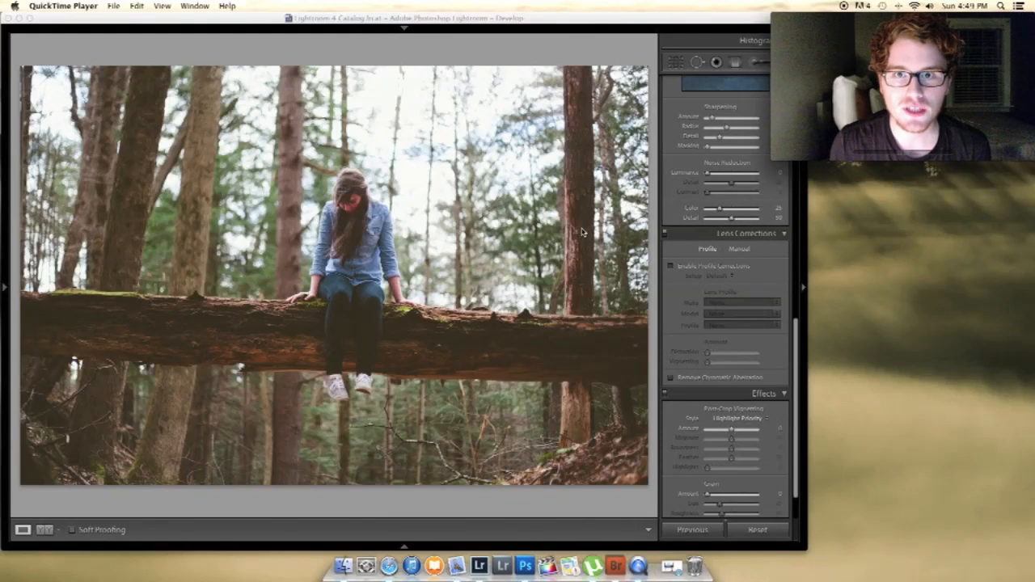
pyautogui.moveTo(581, 233)
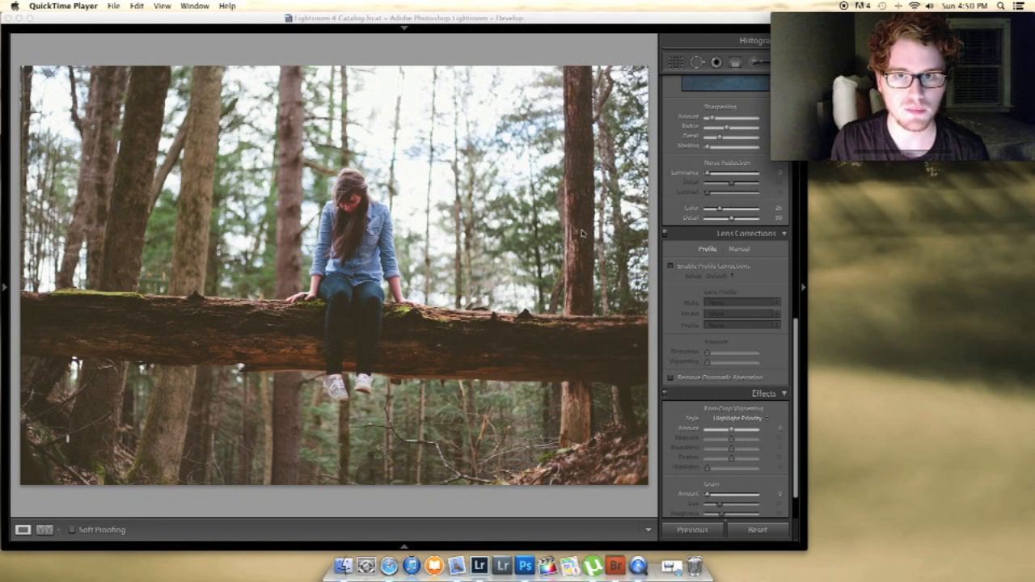
pyautogui.moveTo(574, 242)
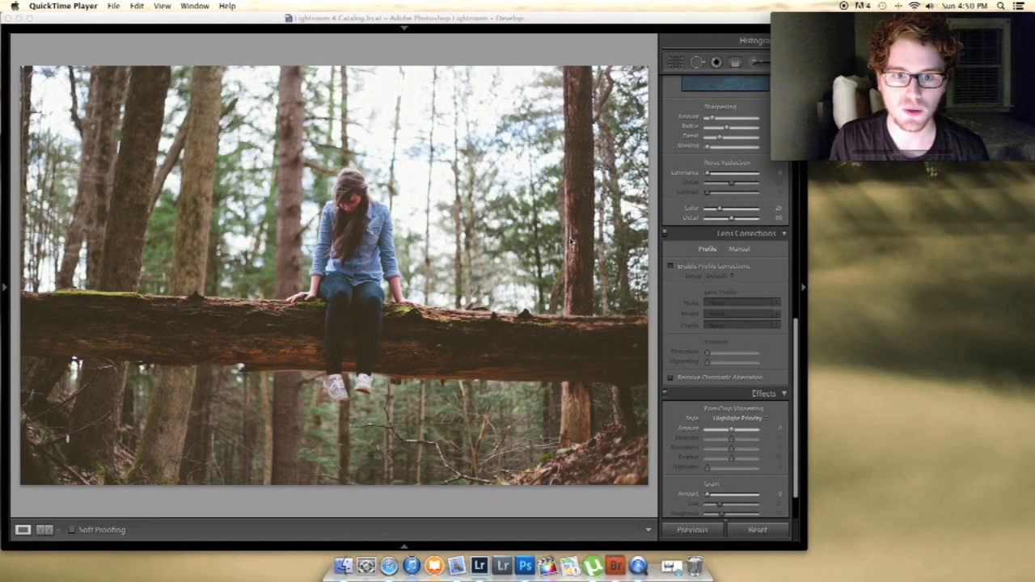
pyautogui.moveTo(339, 191)
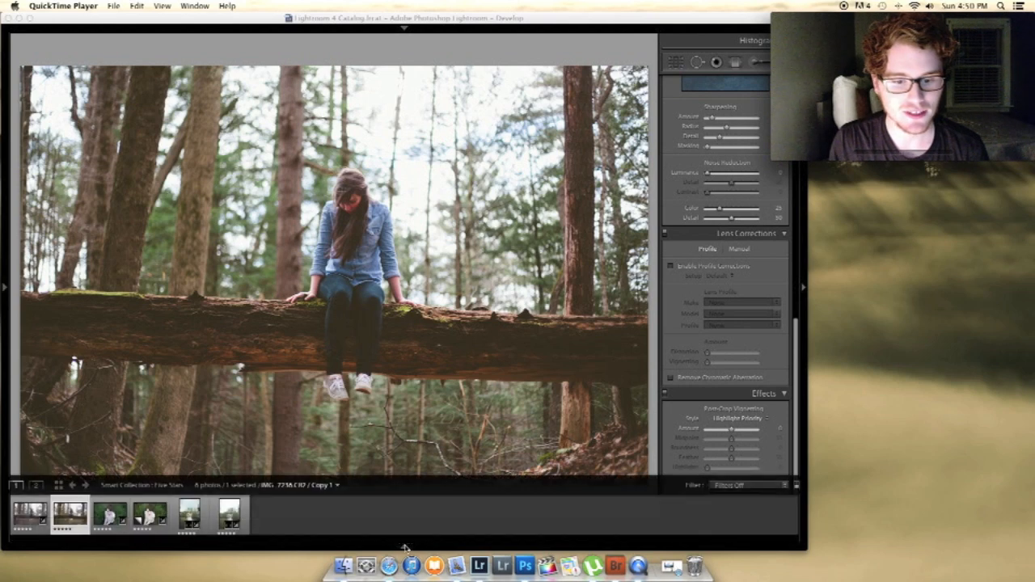
pyautogui.moveTo(272, 524)
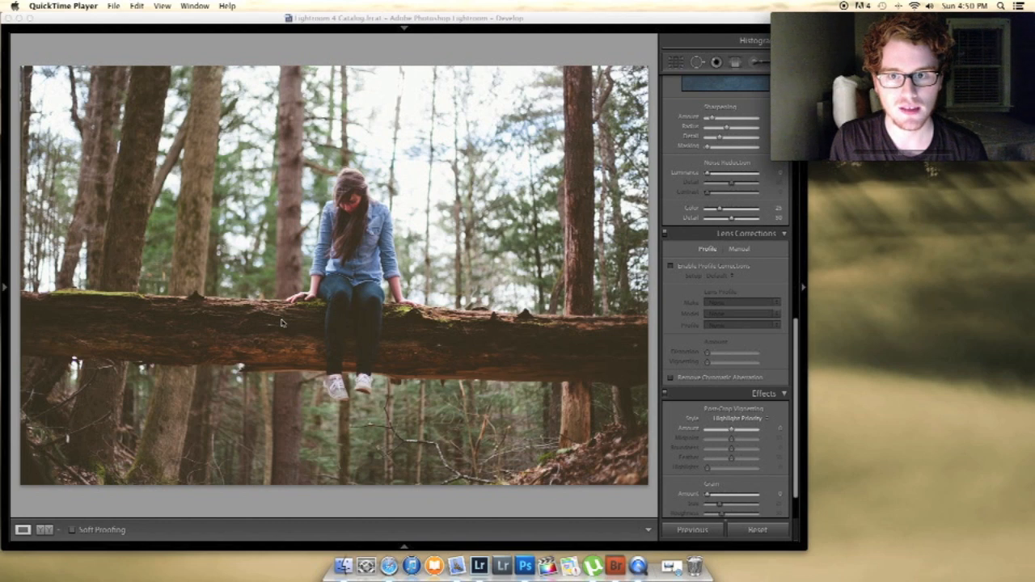
pyautogui.moveTo(369, 518)
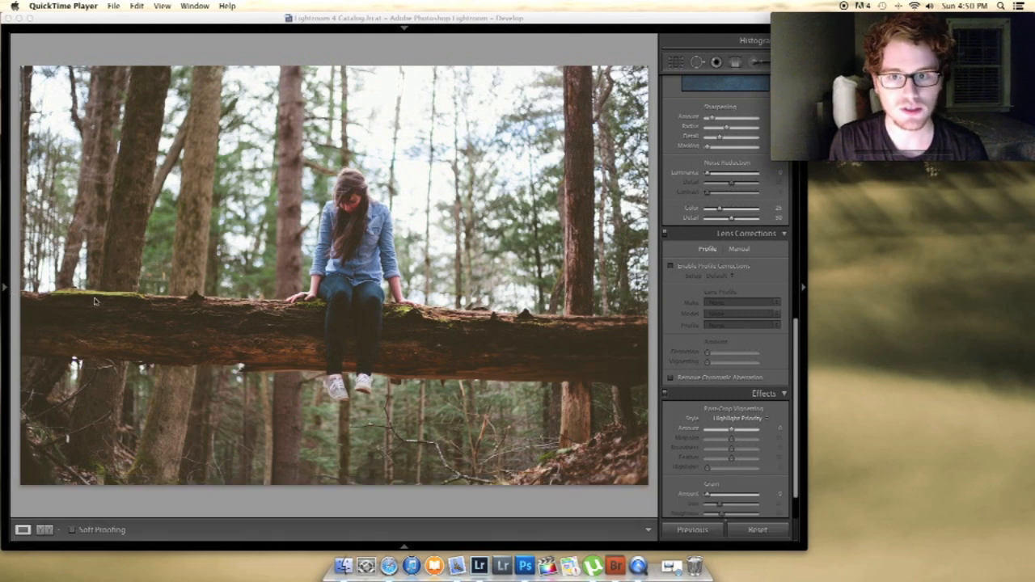
pyautogui.moveTo(104, 302)
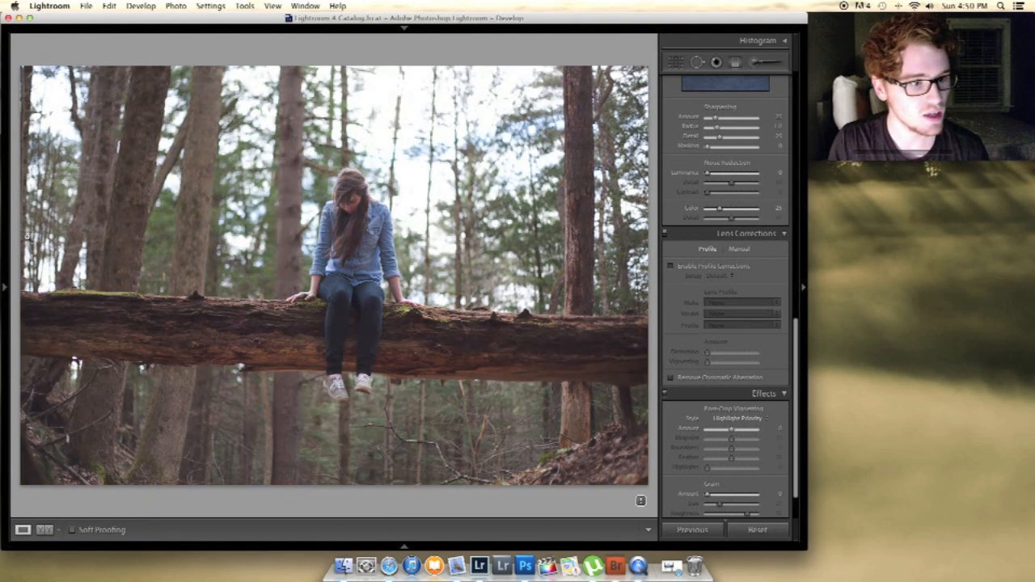
# - Apply a VSCO Kodak Portra film preset to the forest portrait, then try a second Portra variant
pyautogui.click(5, 288)
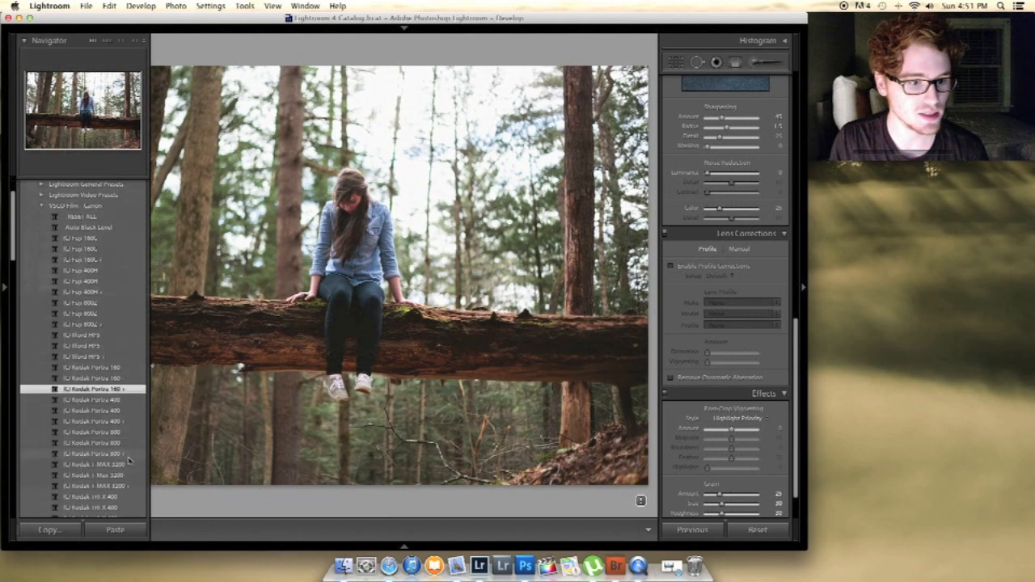
pyautogui.click(94, 453)
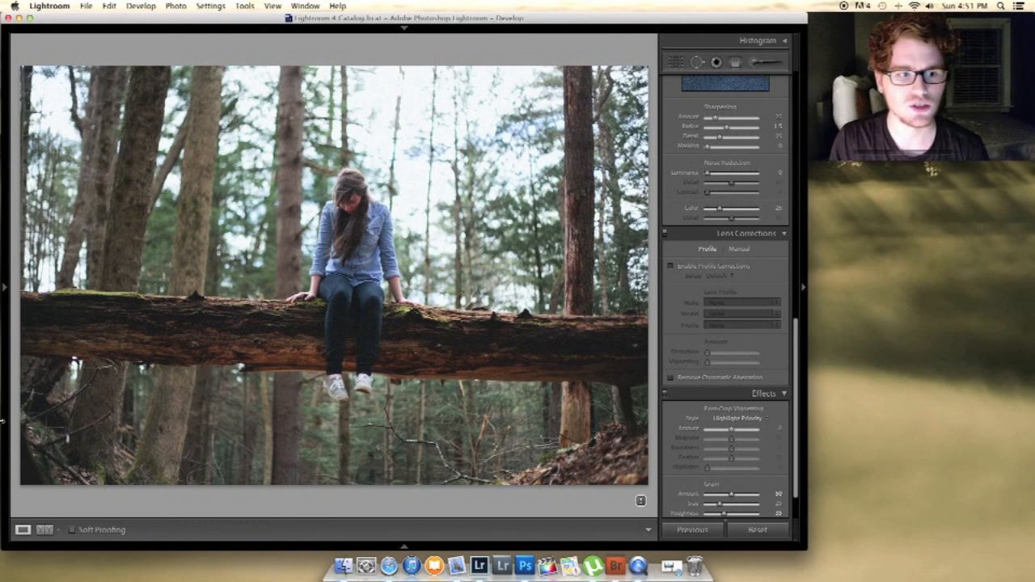
pyautogui.click(3, 288)
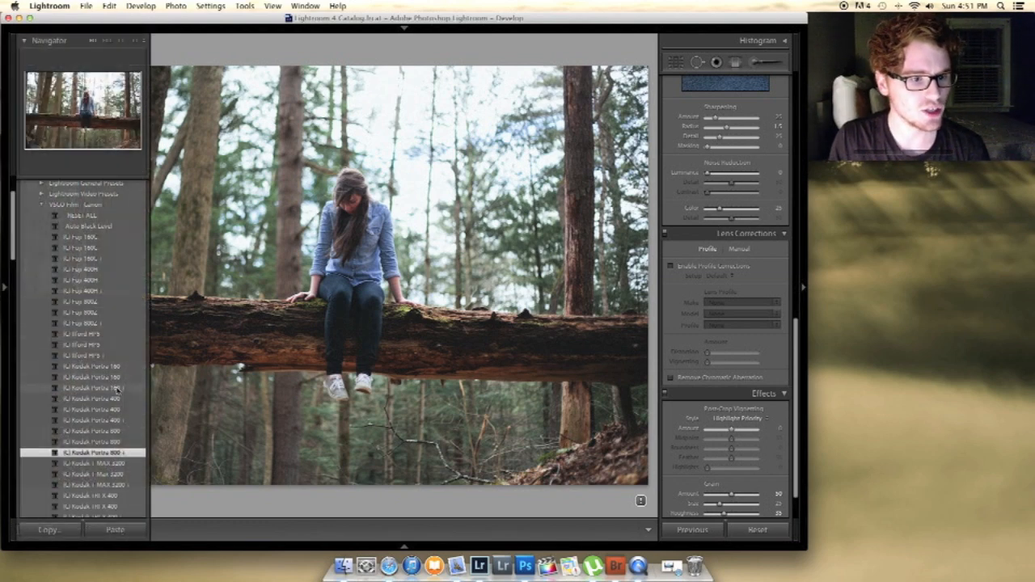
pyautogui.click(89, 388)
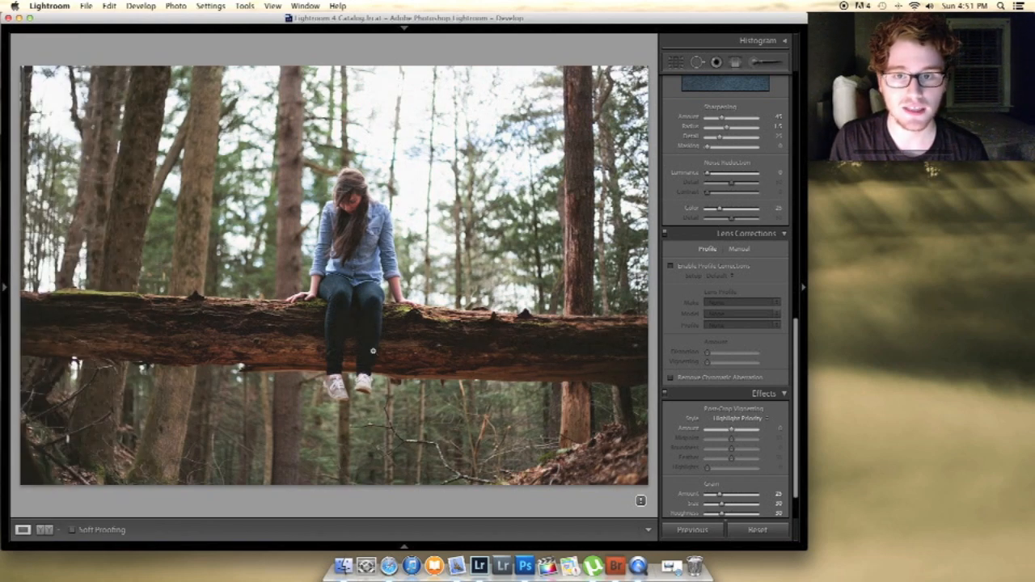
pyautogui.click(3, 287)
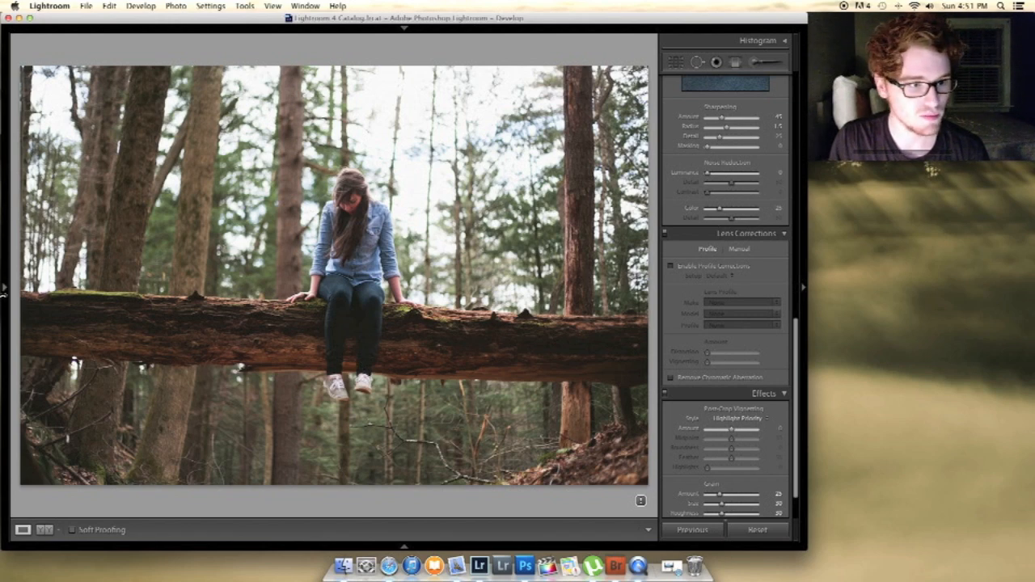
# - Audition further Kodak Portra presets and move down to another VSCO film collection
pyautogui.click(5, 286)
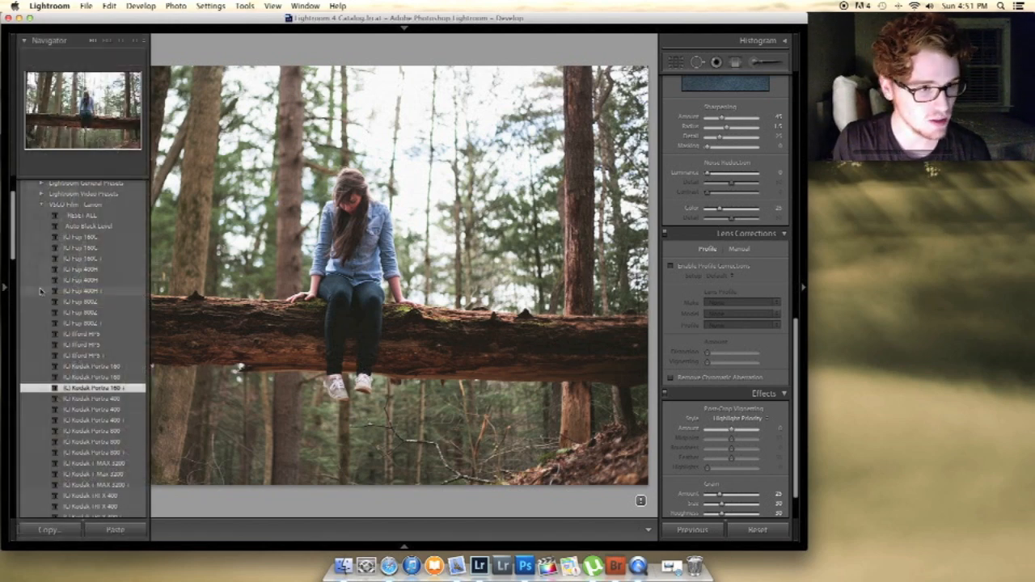
pyautogui.click(89, 386)
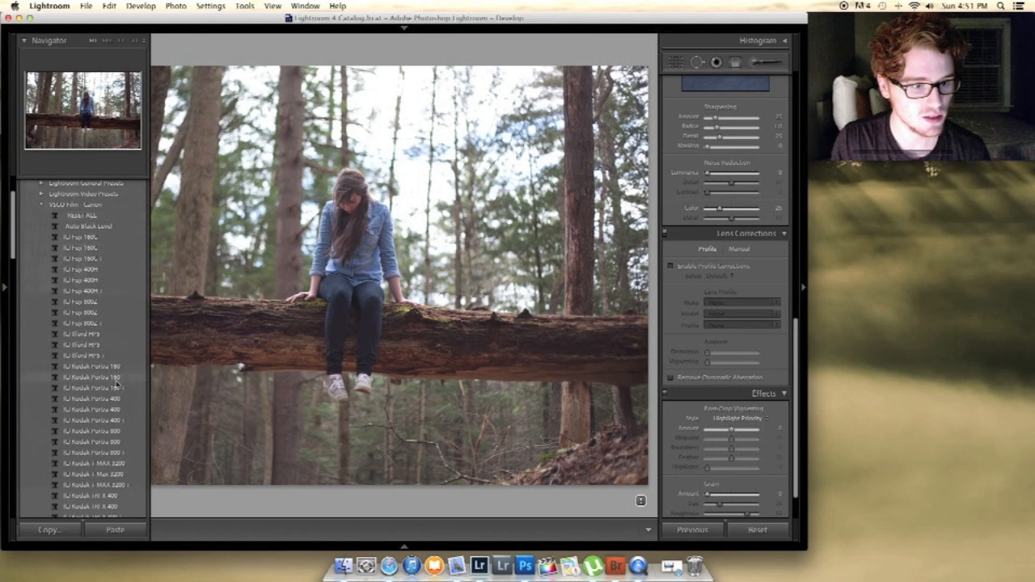
pyautogui.click(91, 388)
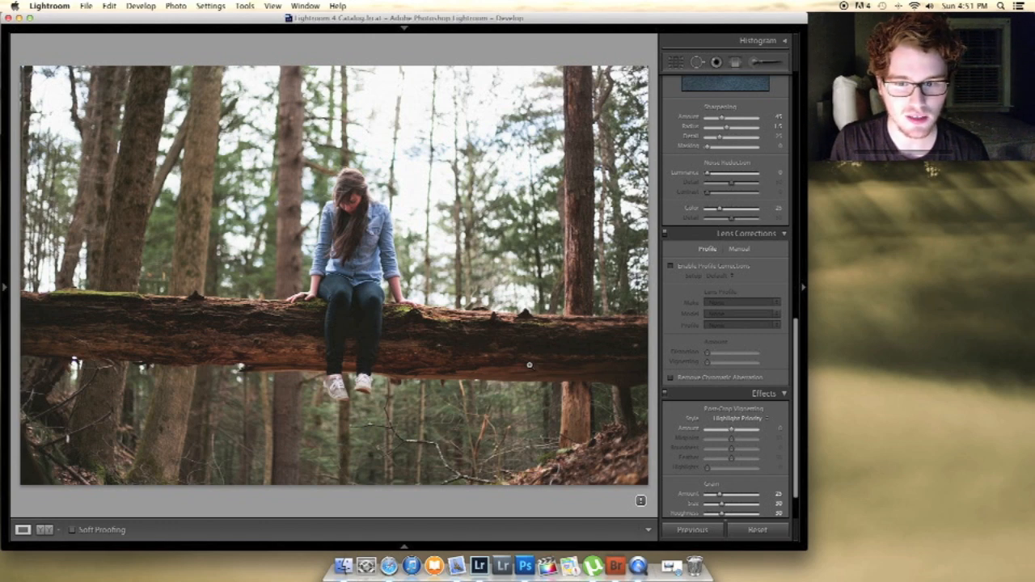
pyautogui.click(3, 288)
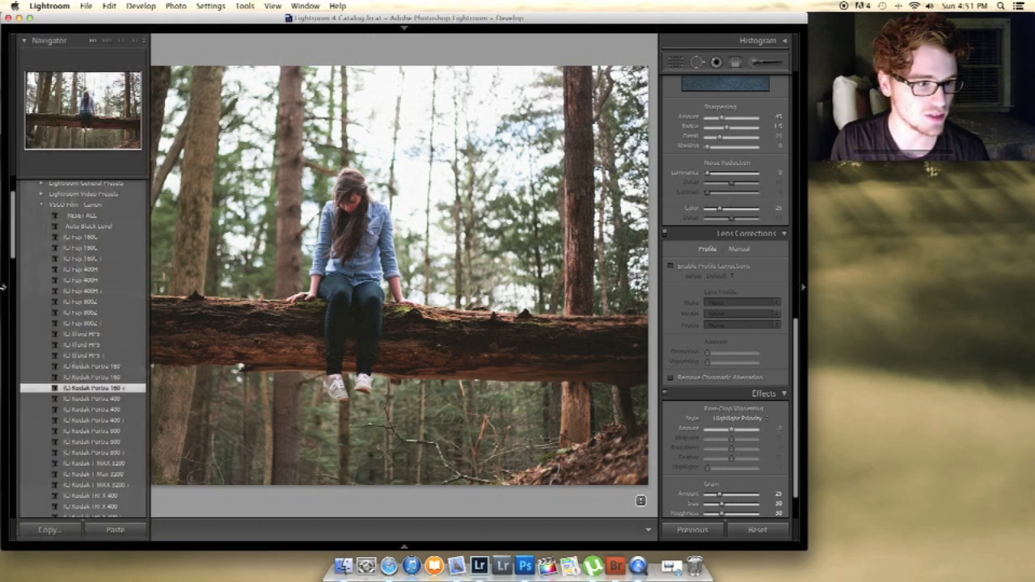
pyautogui.scroll(-3)
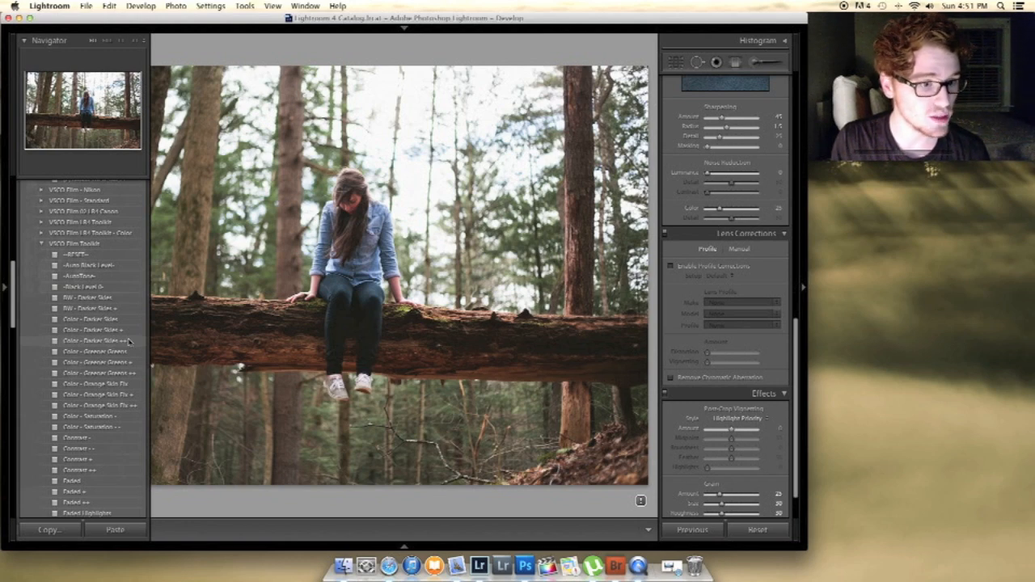
# - Compare Fuji film presets from other VSCO packs, leaving a warmer, punchier look on the portrait
pyautogui.click(94, 339)
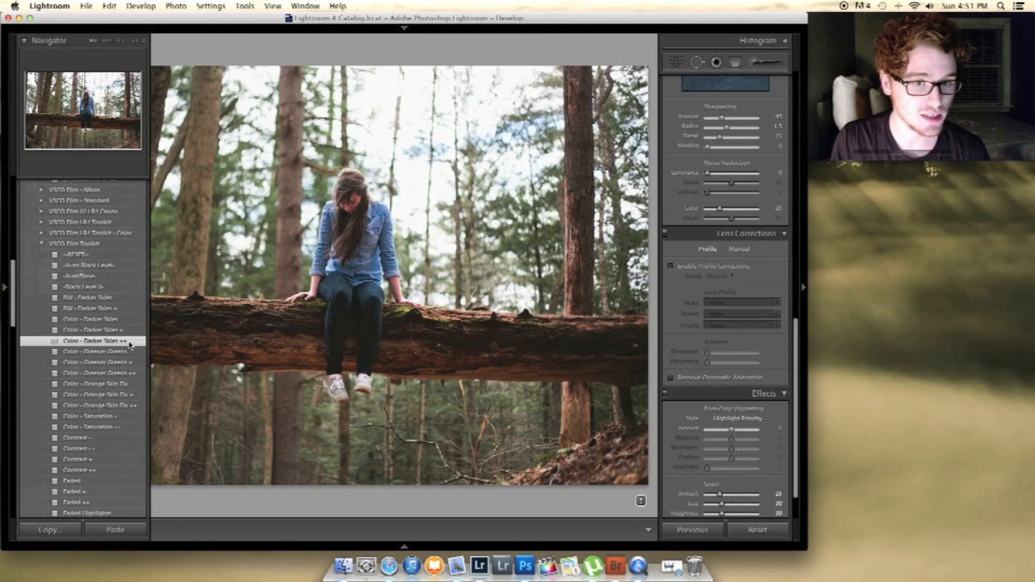
pyautogui.click(4, 287)
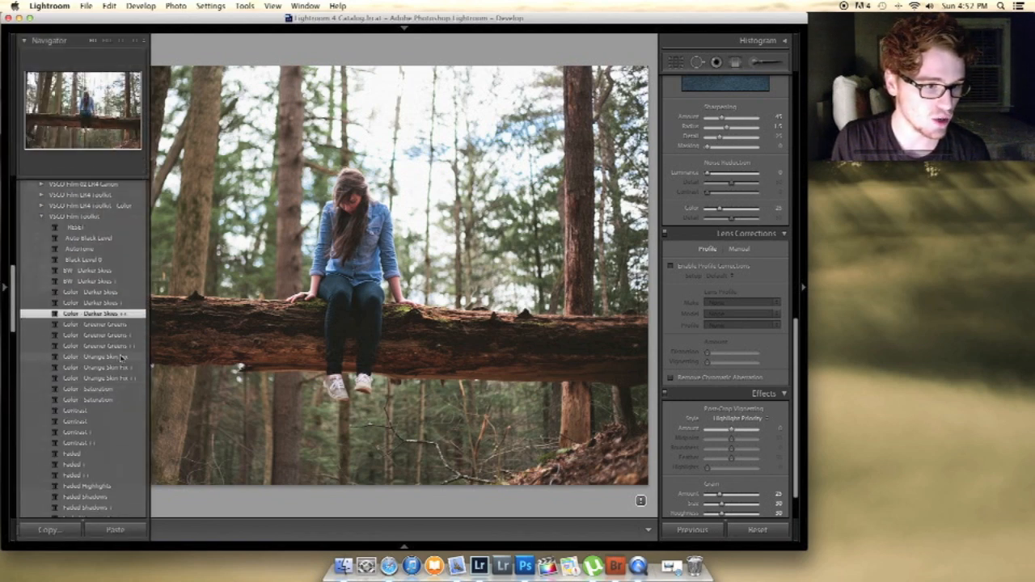
pyautogui.click(97, 346)
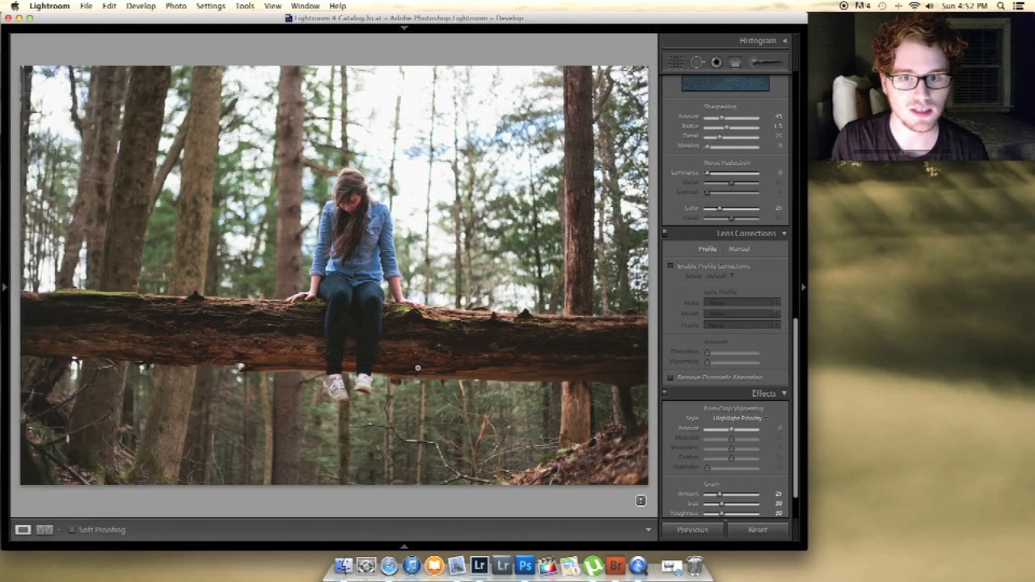
pyautogui.click(3, 286)
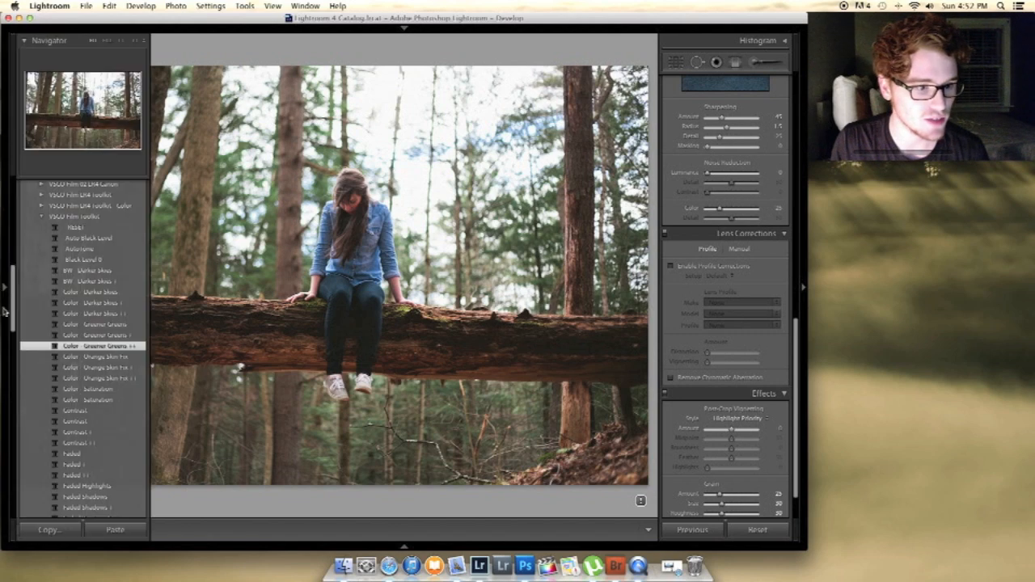
pyautogui.scroll(-3)
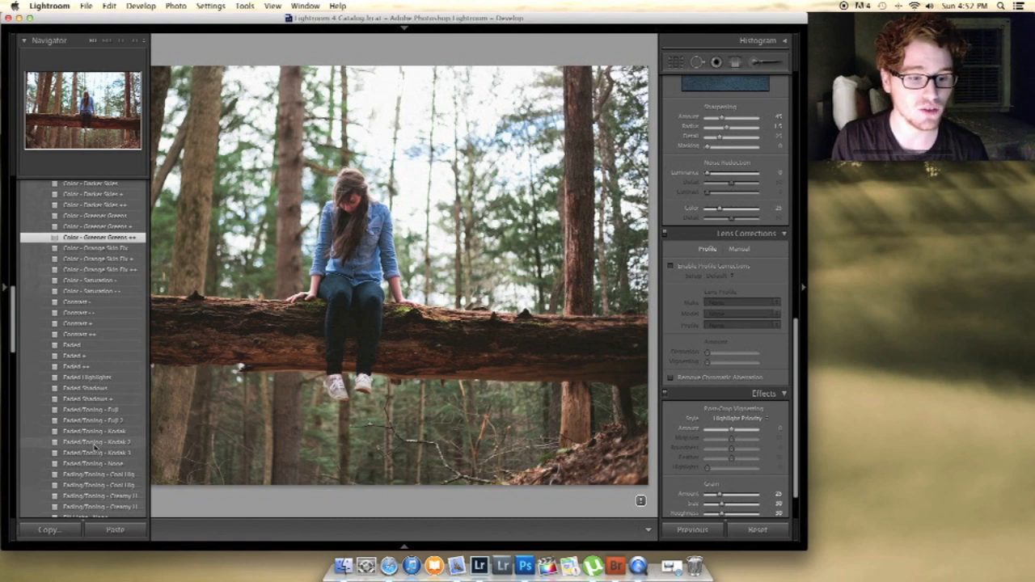
pyautogui.click(97, 443)
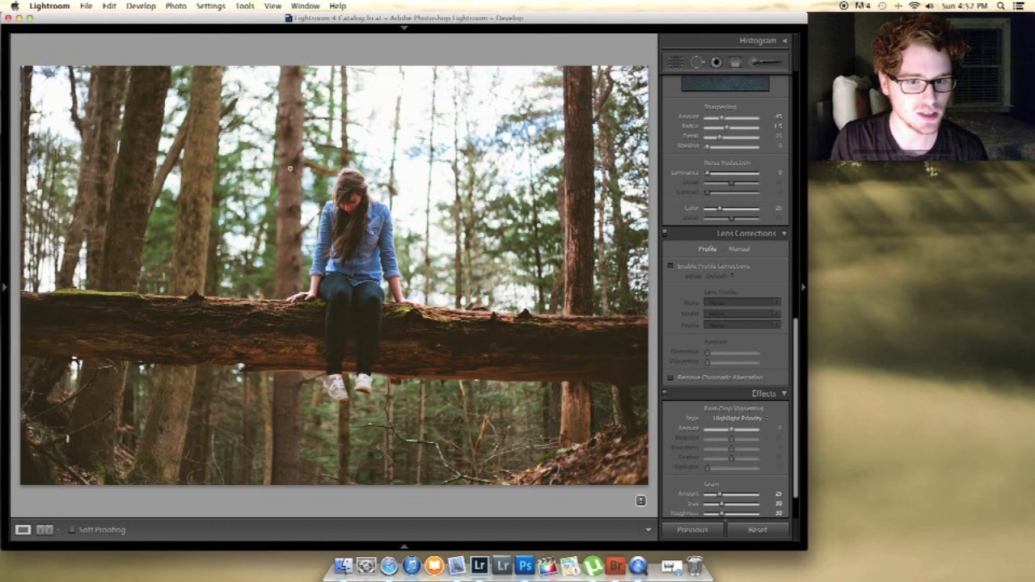
# - Apply another film preset, then nudge Highlights up and warm the Temp slightly on the forest portrait
pyautogui.click(5, 286)
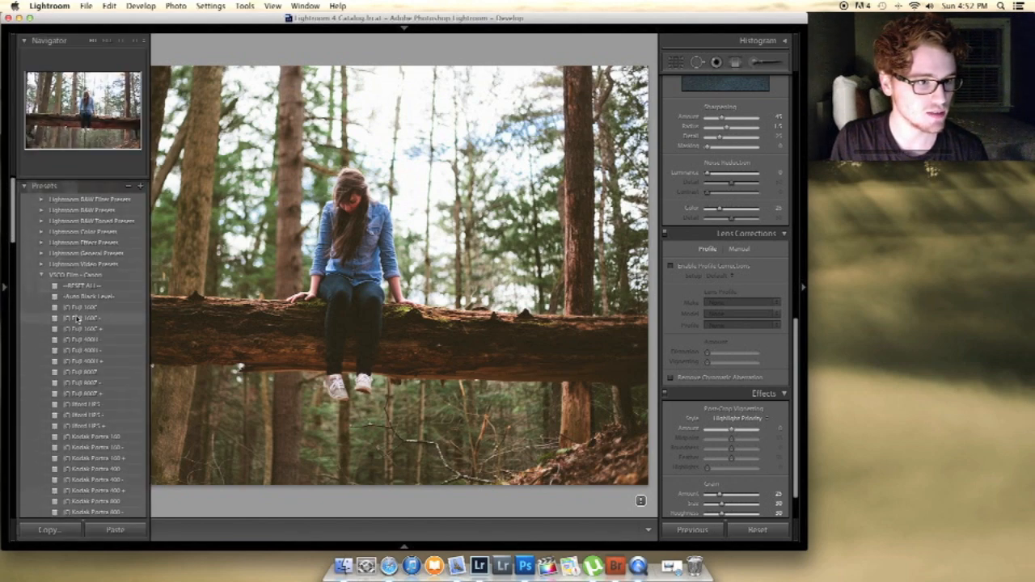
pyautogui.click(3, 286)
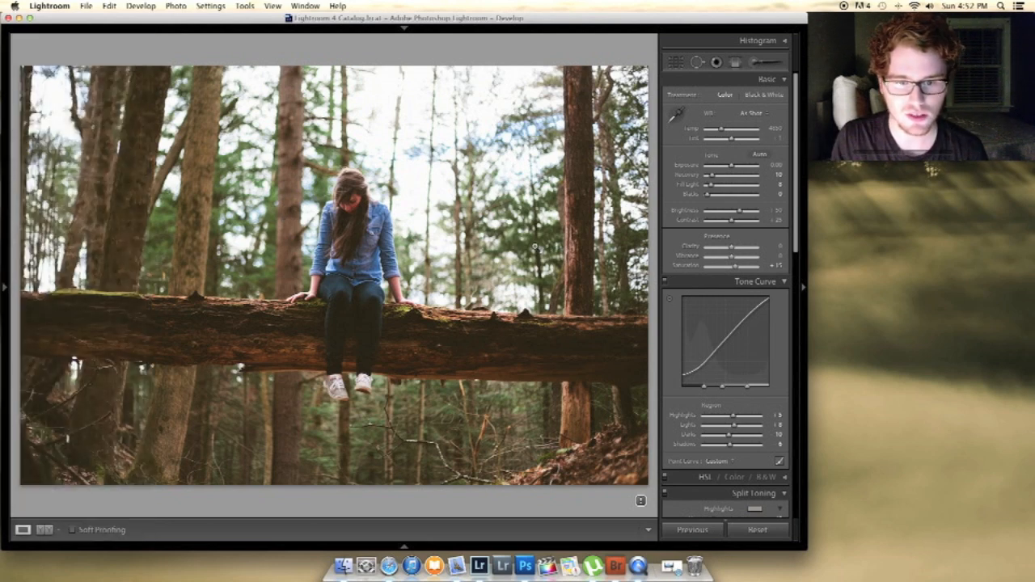
pyautogui.moveTo(709, 184); pyautogui.dragTo(718, 184)
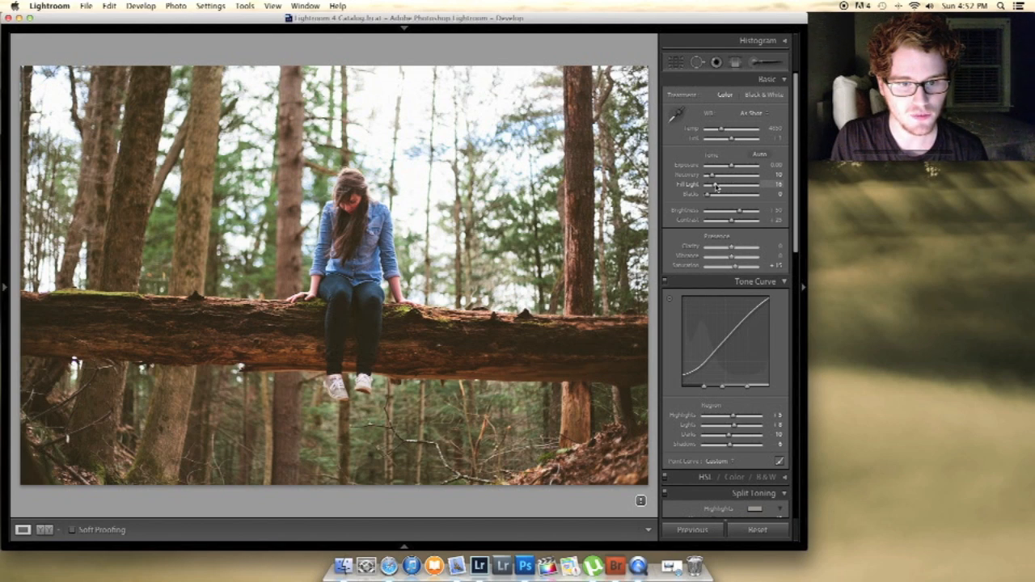
pyautogui.scroll(-3)
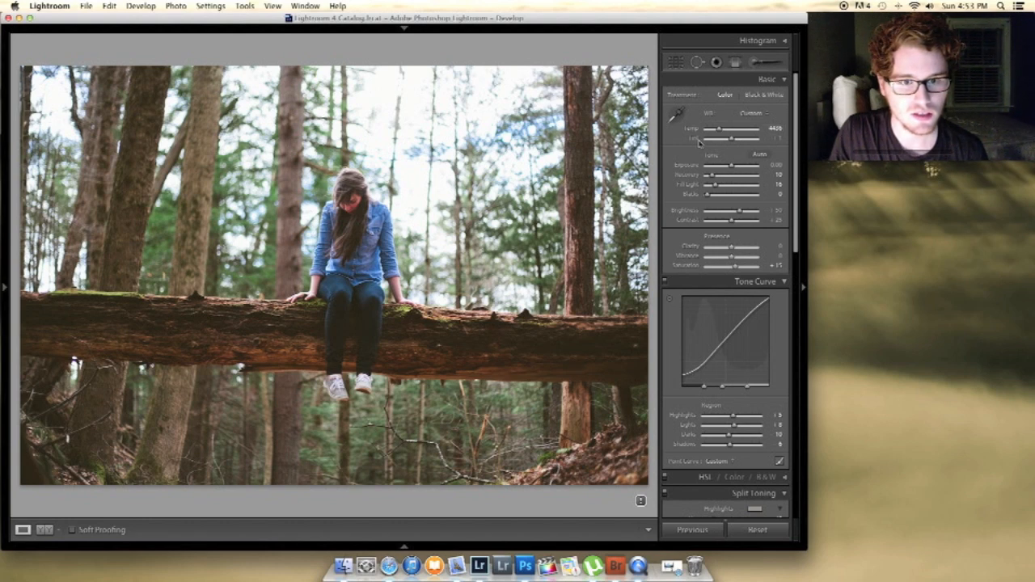
pyautogui.moveTo(715, 133); pyautogui.dragTo(743, 133)
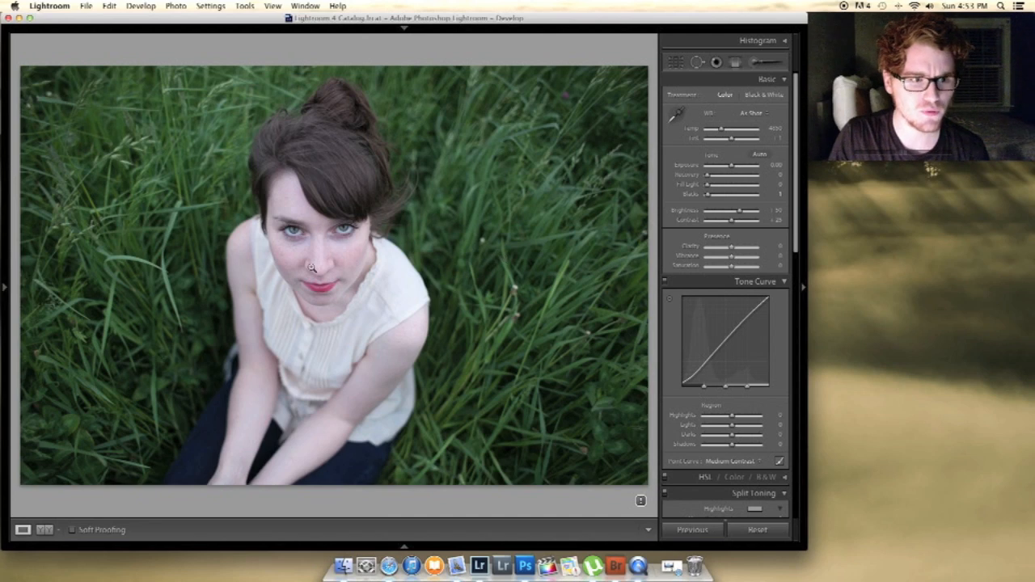
pyautogui.moveTo(467, 540)
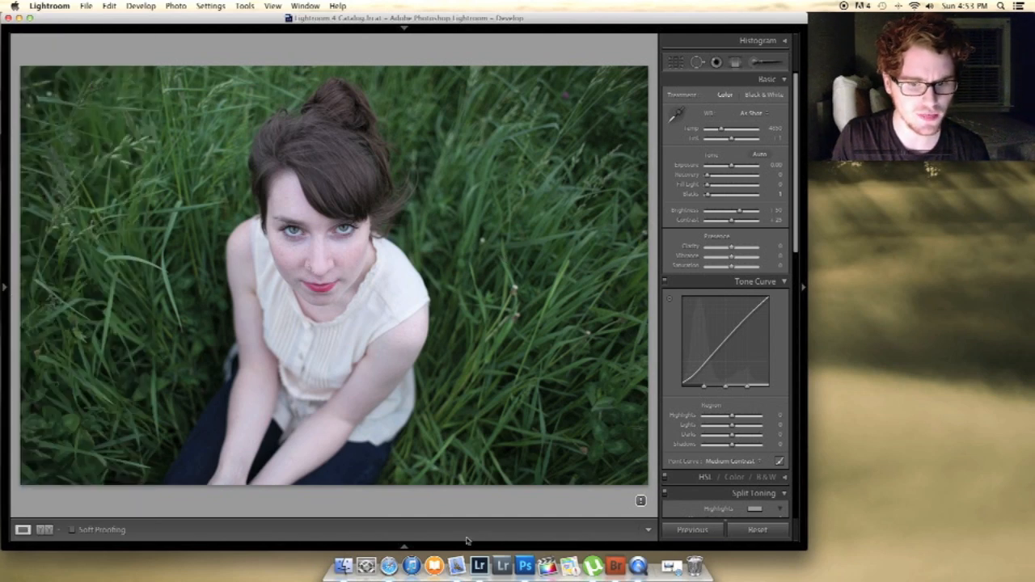
# - Reveal the filmstrip of the shoot and show the Presets list beside the grass-field portrait
pyautogui.click(404, 544)
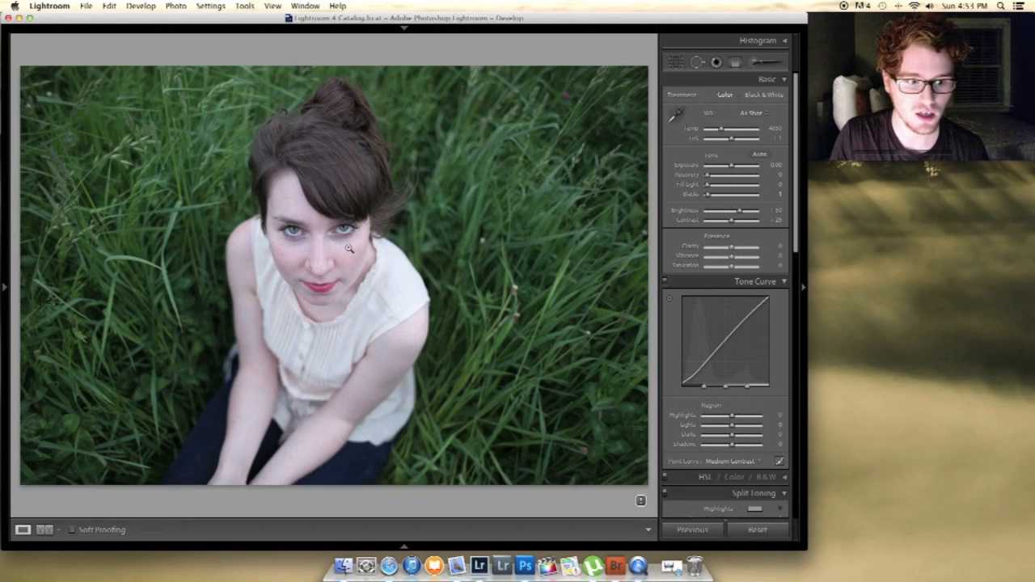
pyautogui.moveTo(317, 246)
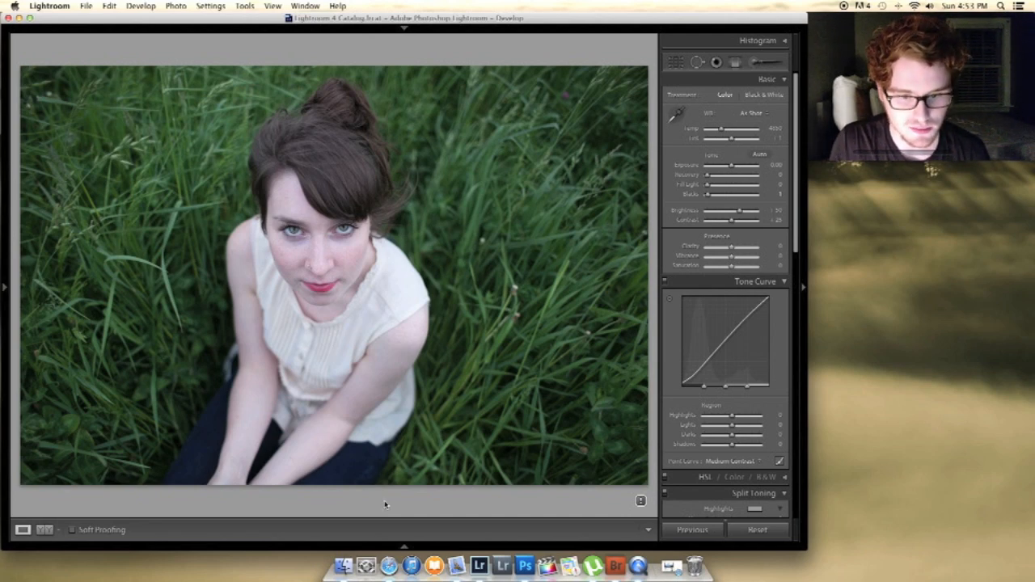
pyautogui.click(402, 547)
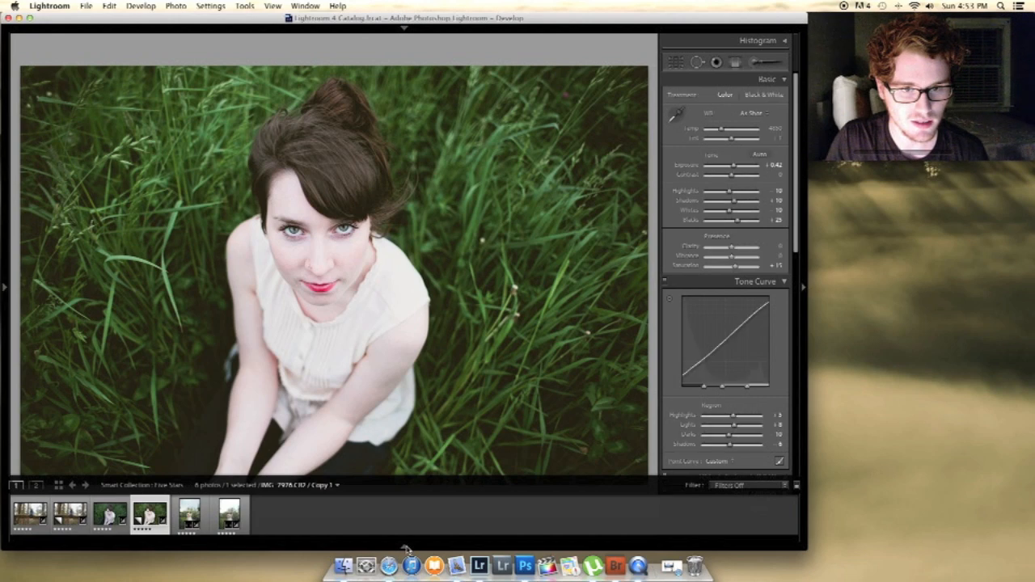
pyautogui.click(3, 286)
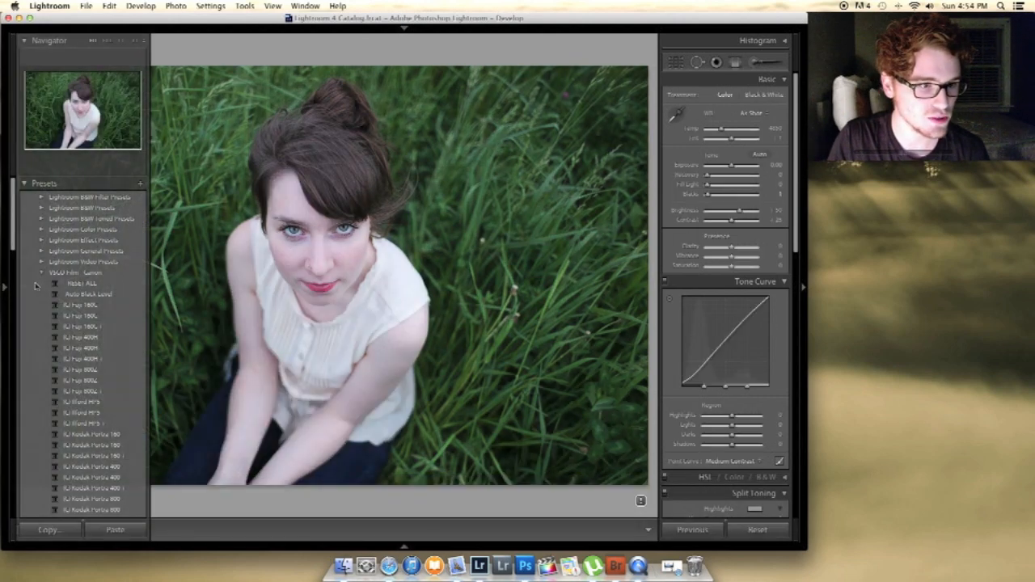
# - Preview VSCO film presets on the grass portrait and settle on a softer film variant
pyautogui.click(81, 359)
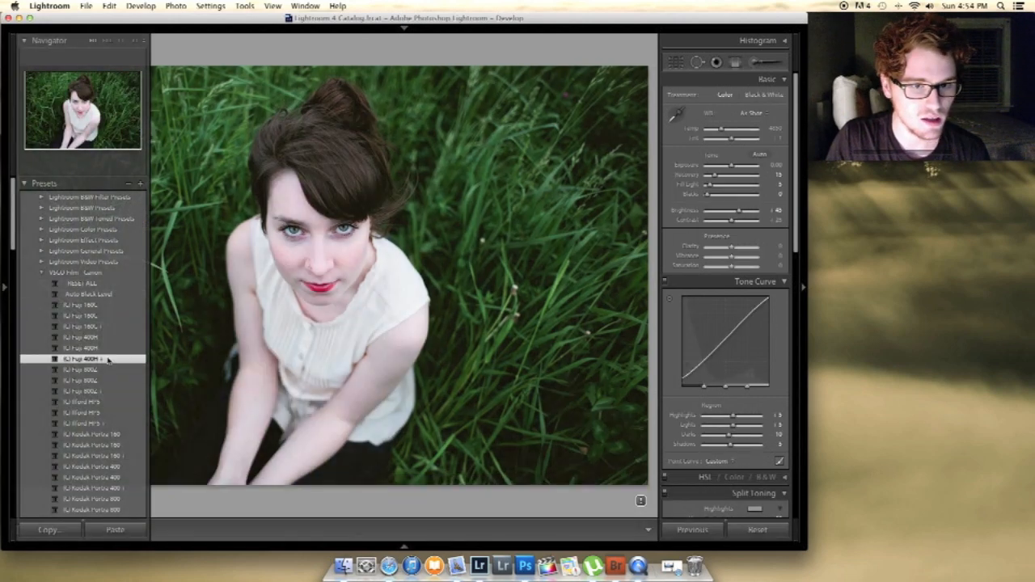
pyautogui.scroll(-3)
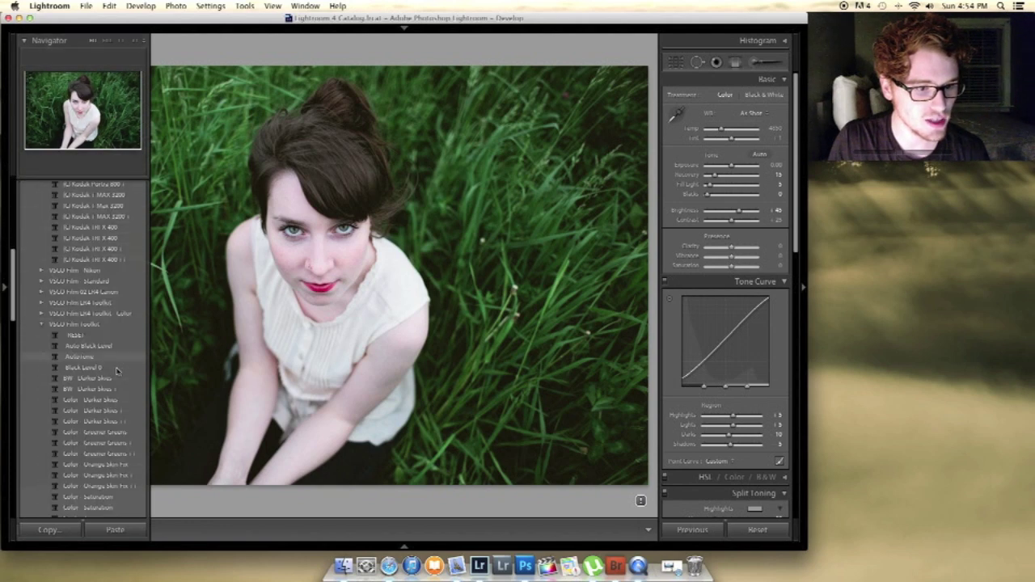
pyautogui.scroll(-3)
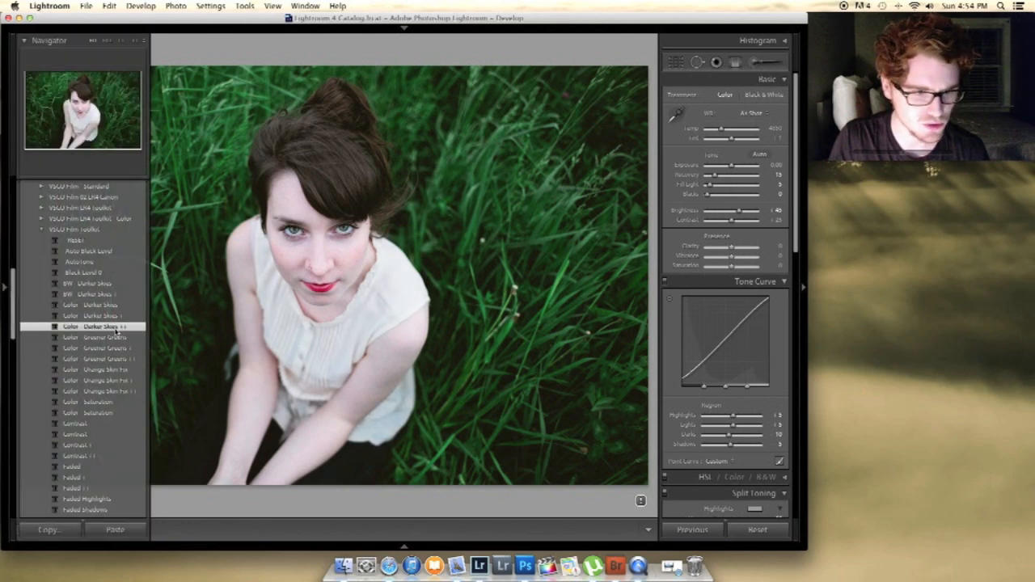
pyautogui.click(4, 288)
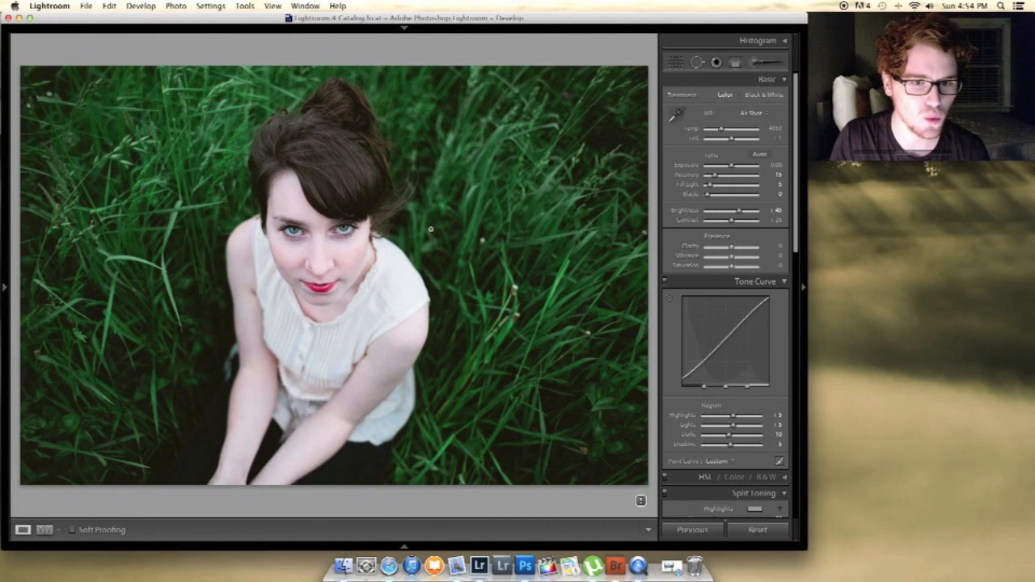
pyautogui.click(5, 286)
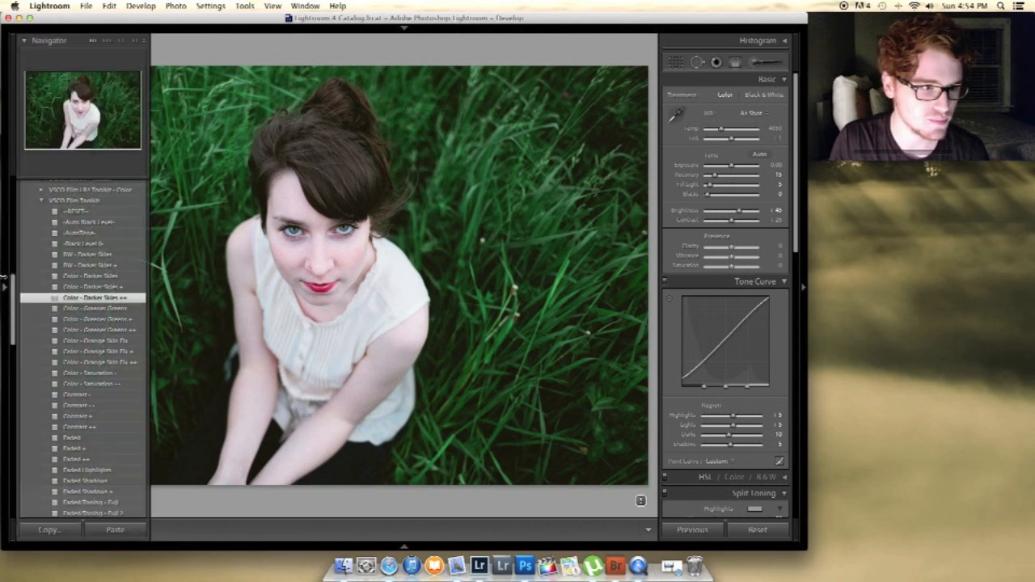
pyautogui.scroll(-3)
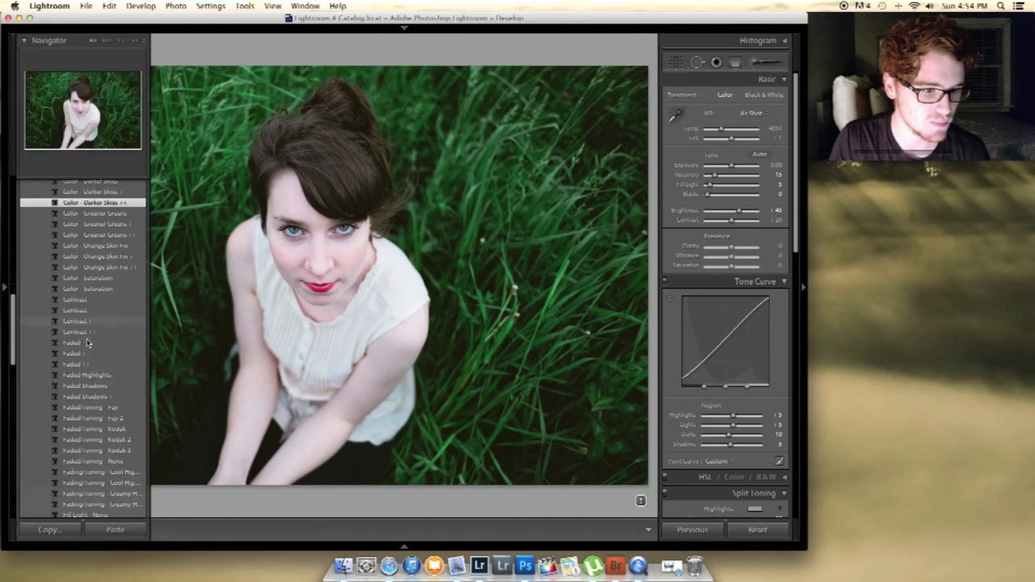
pyautogui.click(97, 394)
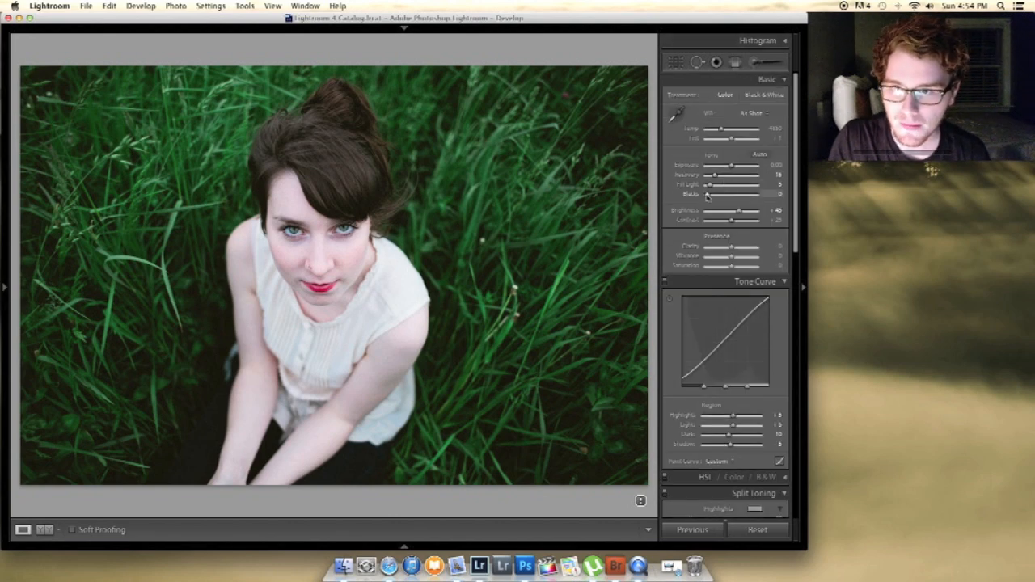
# - Warm the white balance and lift the tonal balance slightly, then enable lens profile corrections
pyautogui.moveTo(710, 184); pyautogui.dragTo(718, 184)
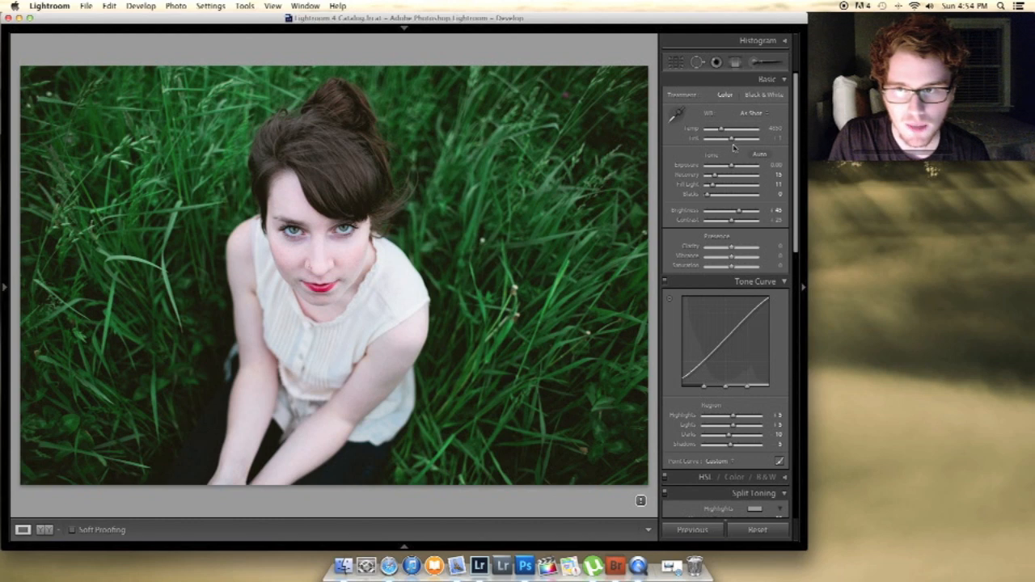
pyautogui.moveTo(718, 132); pyautogui.dragTo(744, 132)
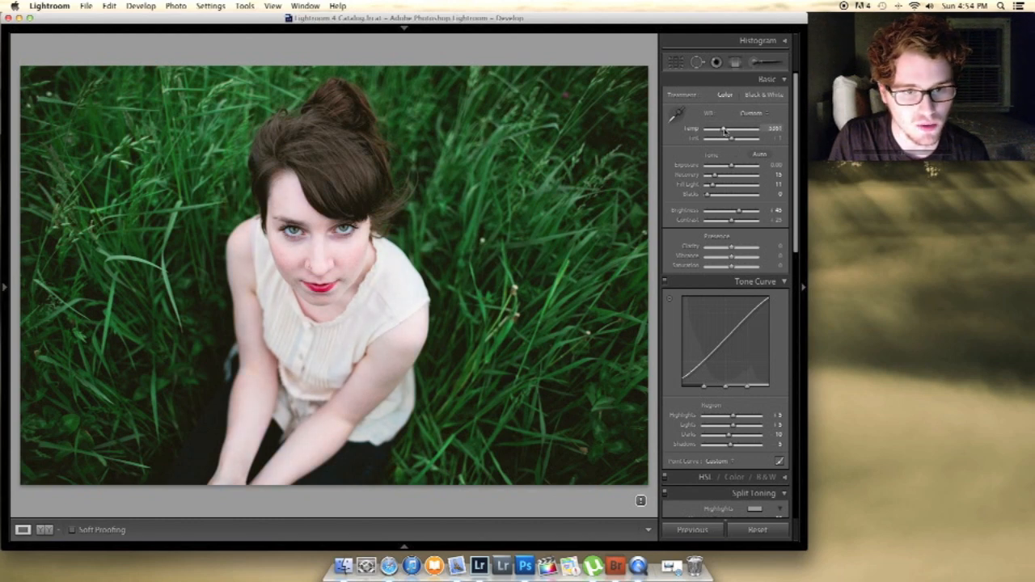
pyautogui.moveTo(718, 132); pyautogui.dragTo(725, 132)
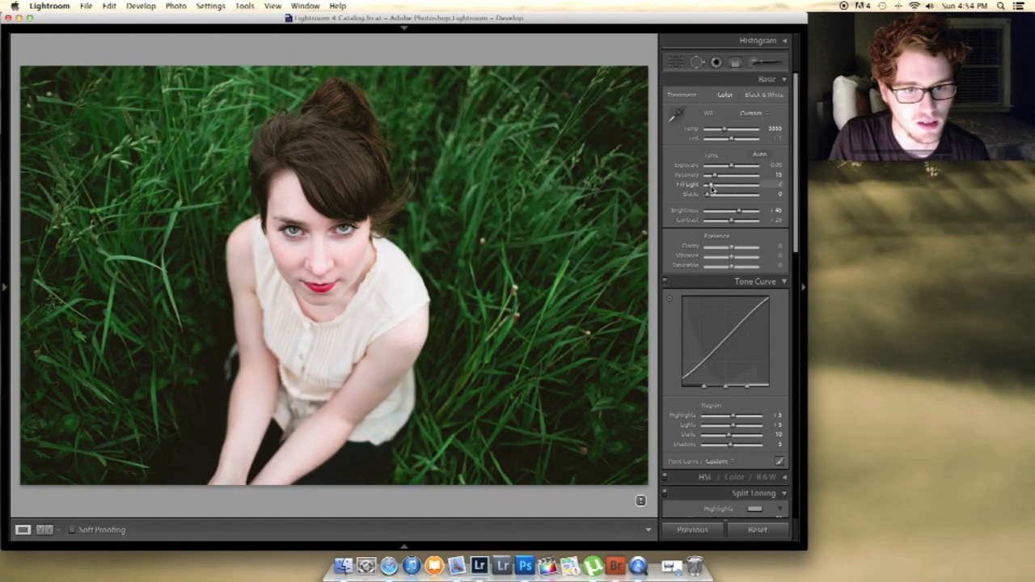
pyautogui.moveTo(713, 185); pyautogui.dragTo(731, 185)
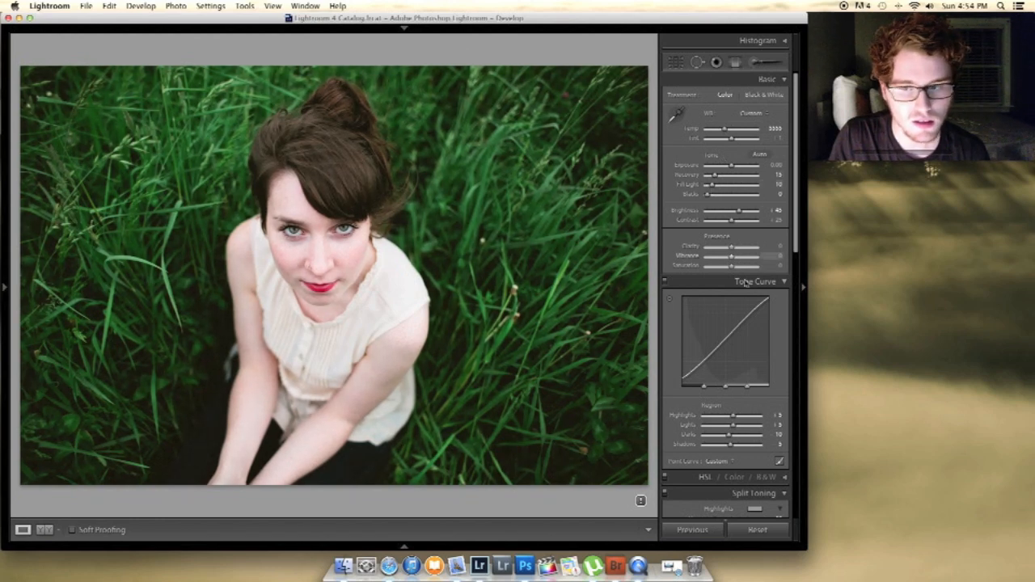
pyautogui.scroll(-3)
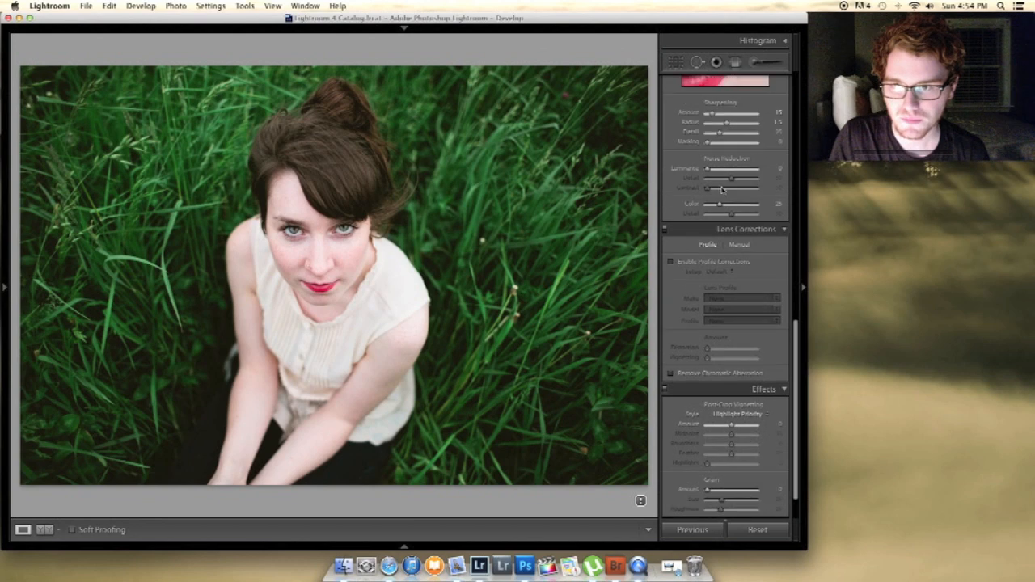
pyautogui.click(753, 61)
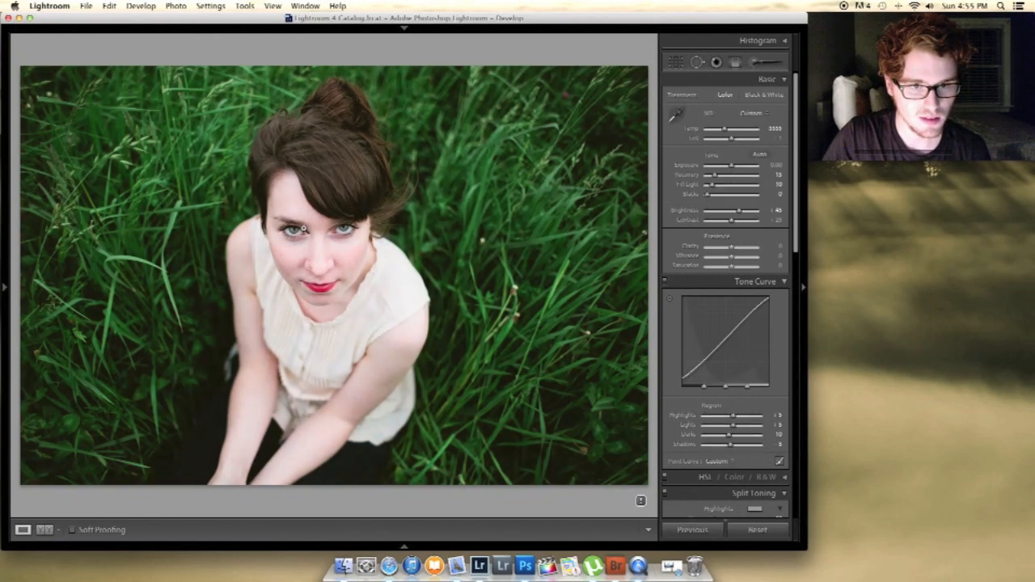
# - Apply the faded film variant to the grass portrait and fine-tune its warmth and tones
pyautogui.click(750, 113)
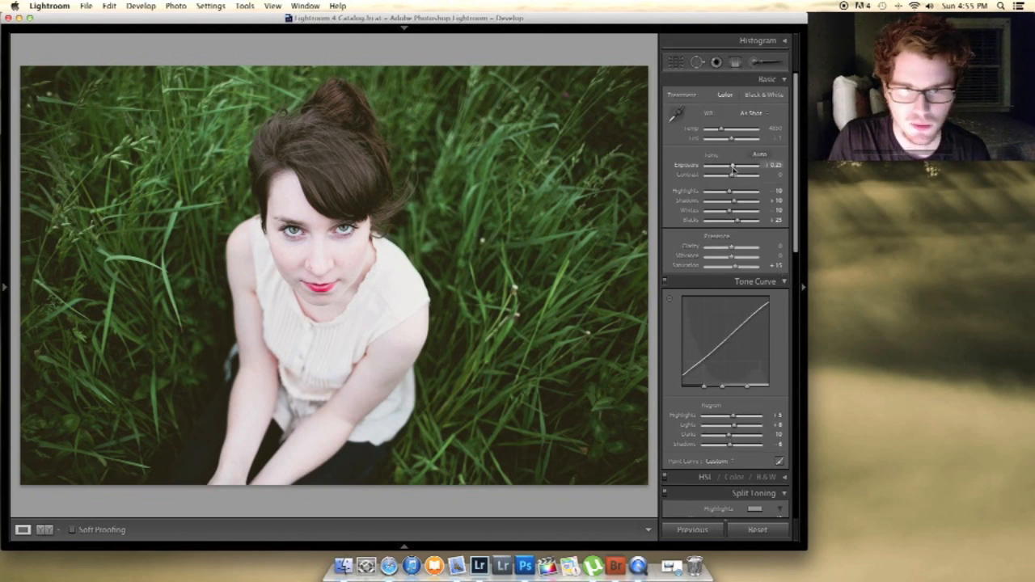
pyautogui.moveTo(731, 167); pyautogui.dragTo(731, 167)
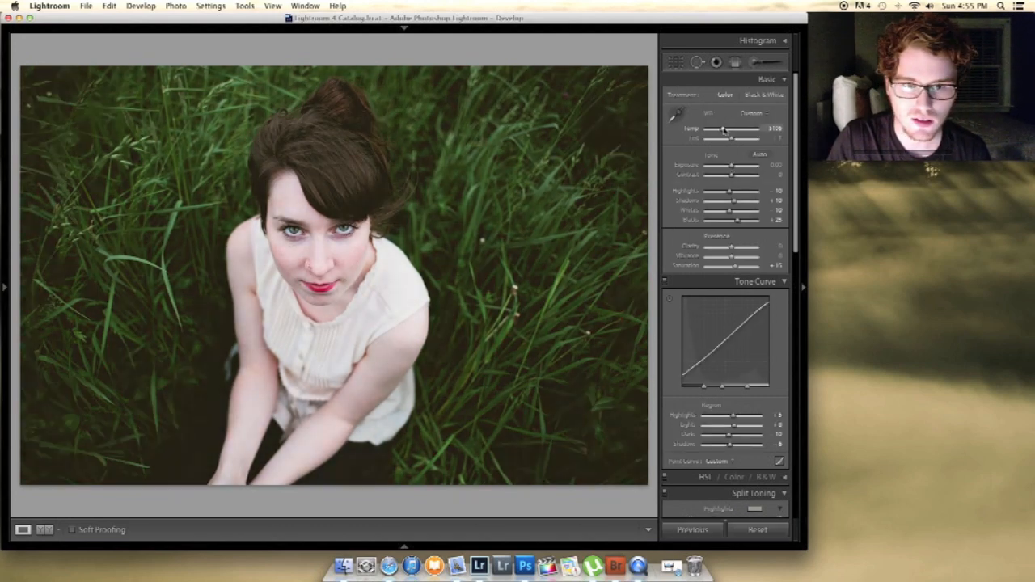
pyautogui.moveTo(718, 165); pyautogui.dragTo(734, 165)
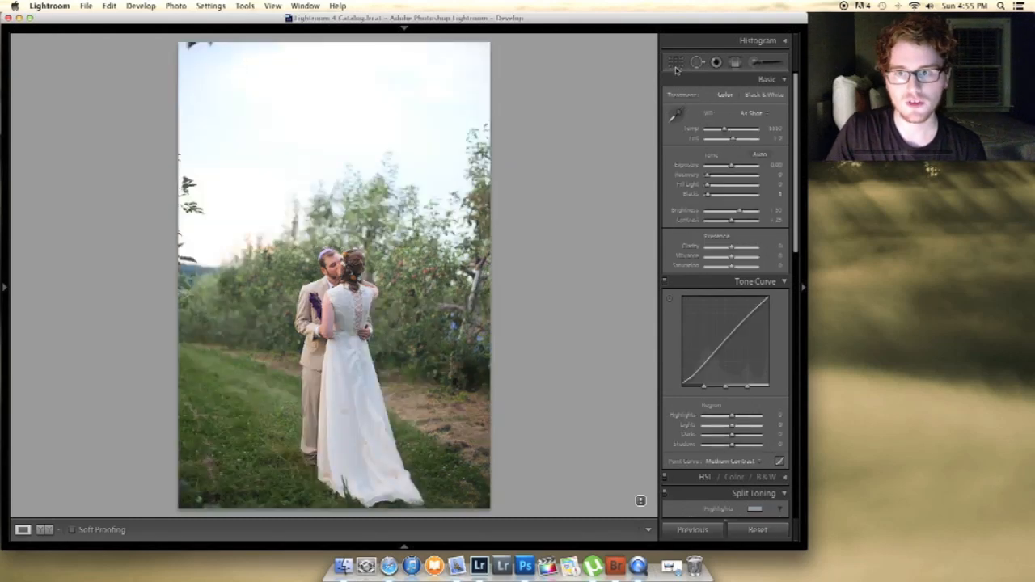
pyautogui.click(676, 62)
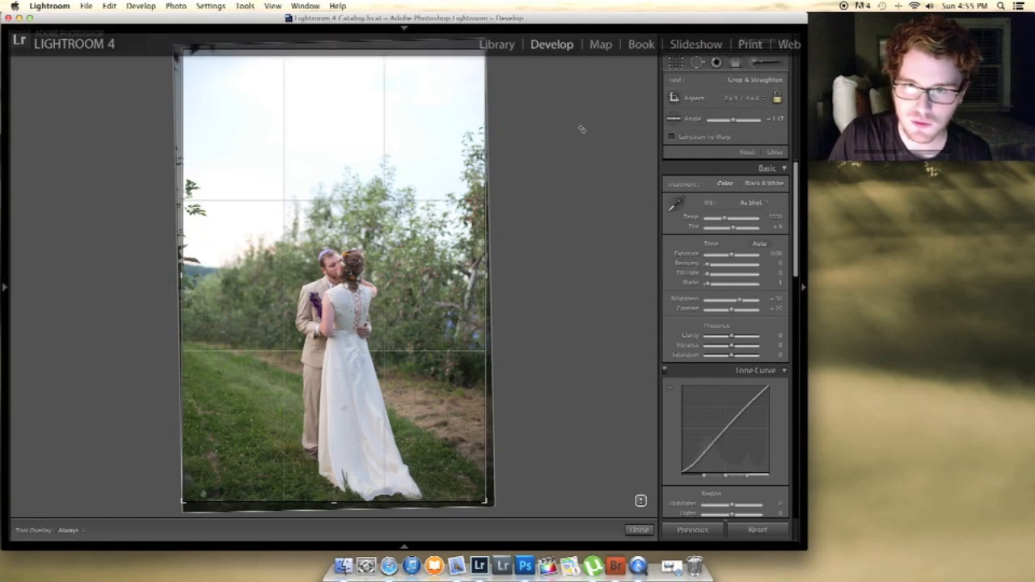
pyautogui.click(637, 530)
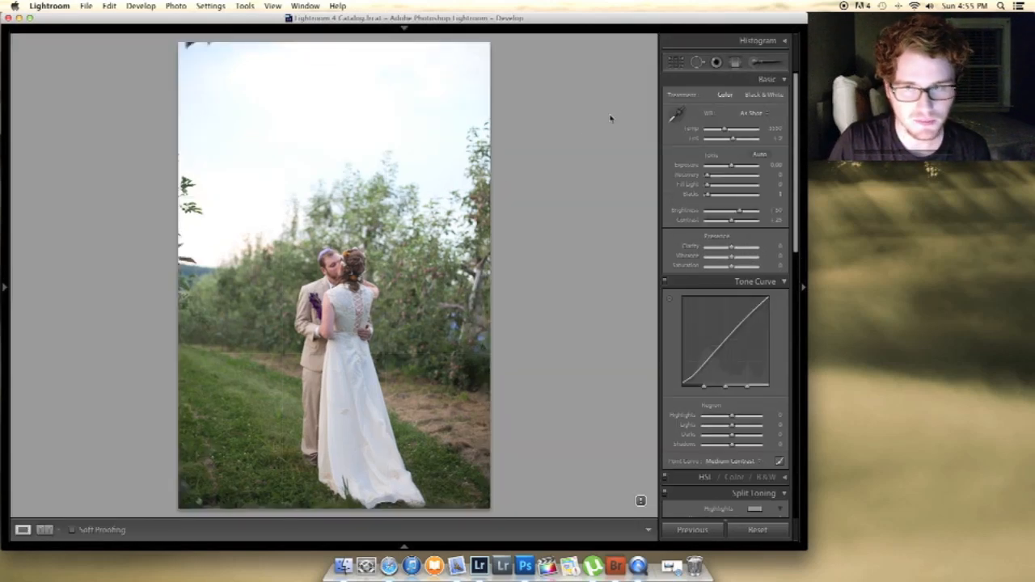
# - Apply a VSCO film preset to the orchard wedding photo for warmer, punchier film colours
pyautogui.click(5, 286)
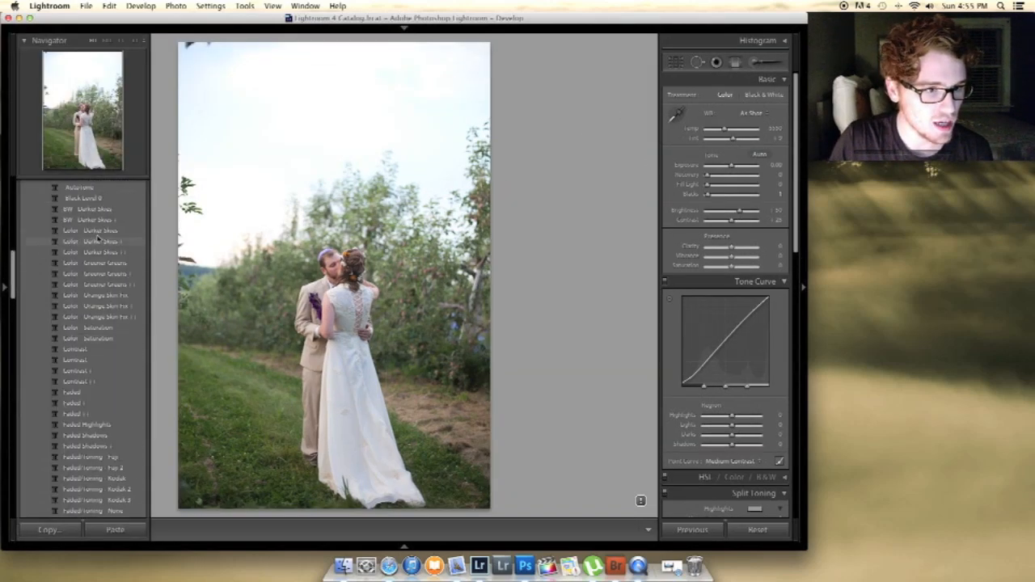
pyautogui.scroll(-3)
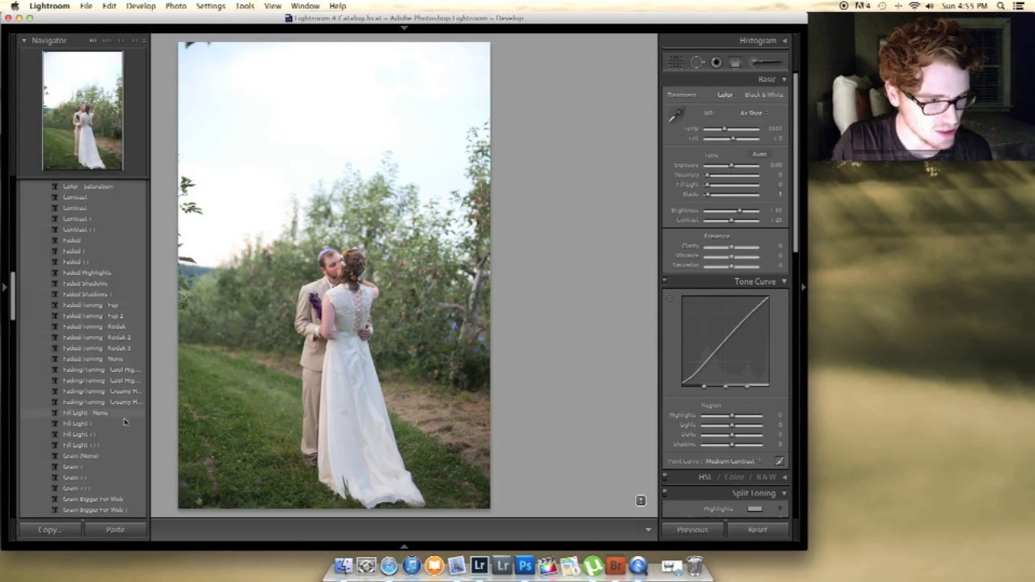
pyautogui.scroll(-3)
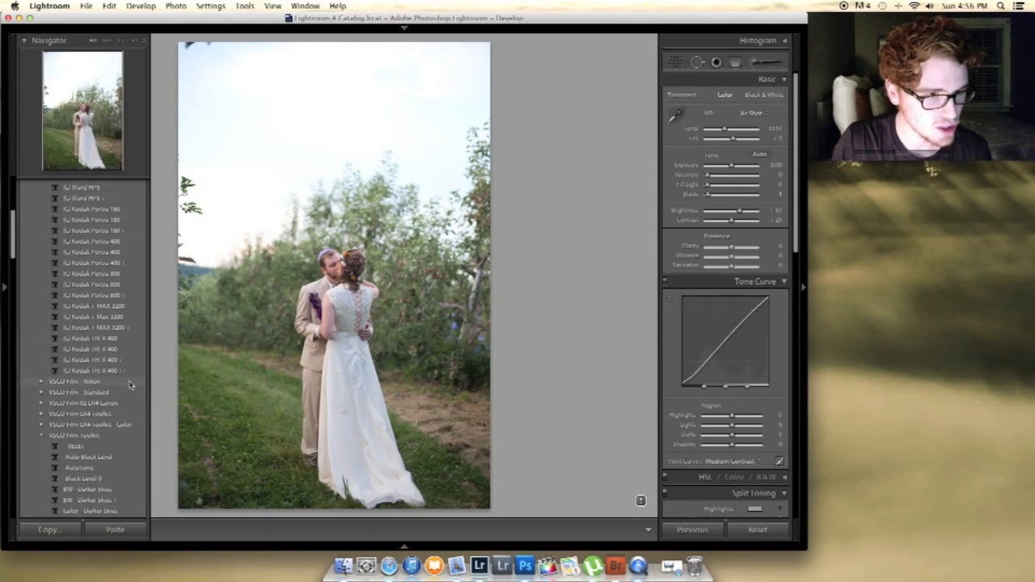
pyautogui.click(94, 295)
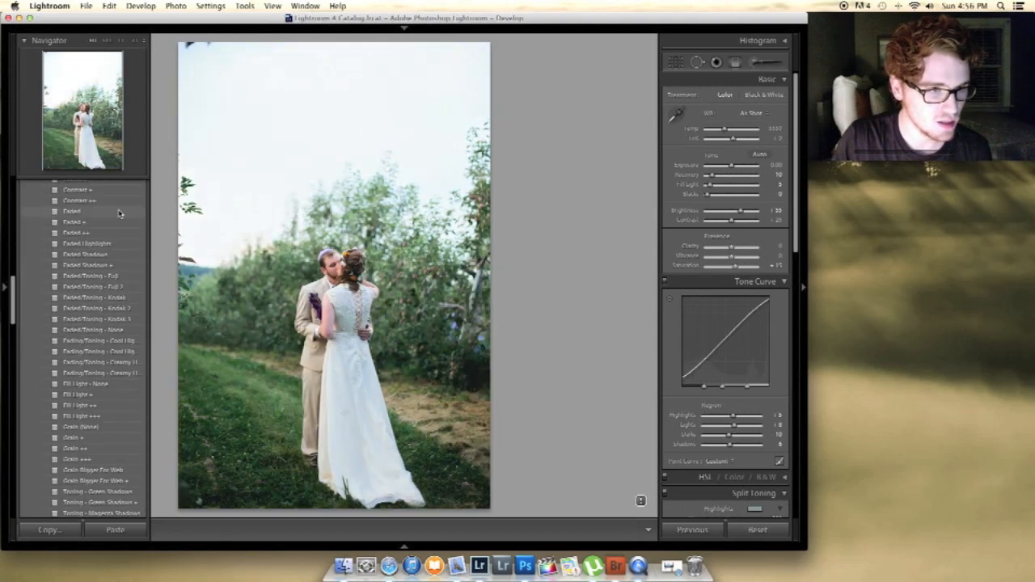
pyautogui.scroll(3)
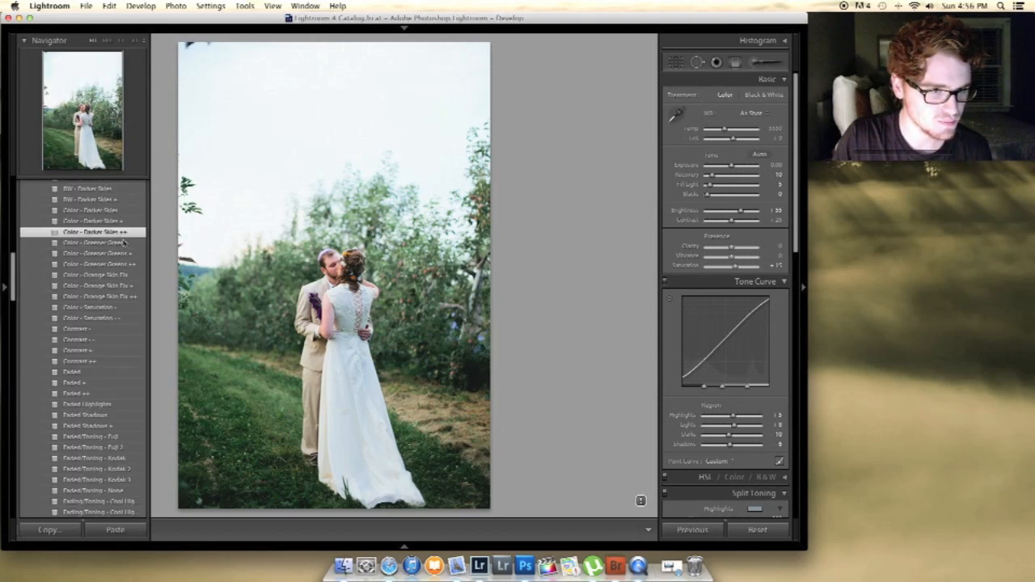
pyautogui.scroll(-3)
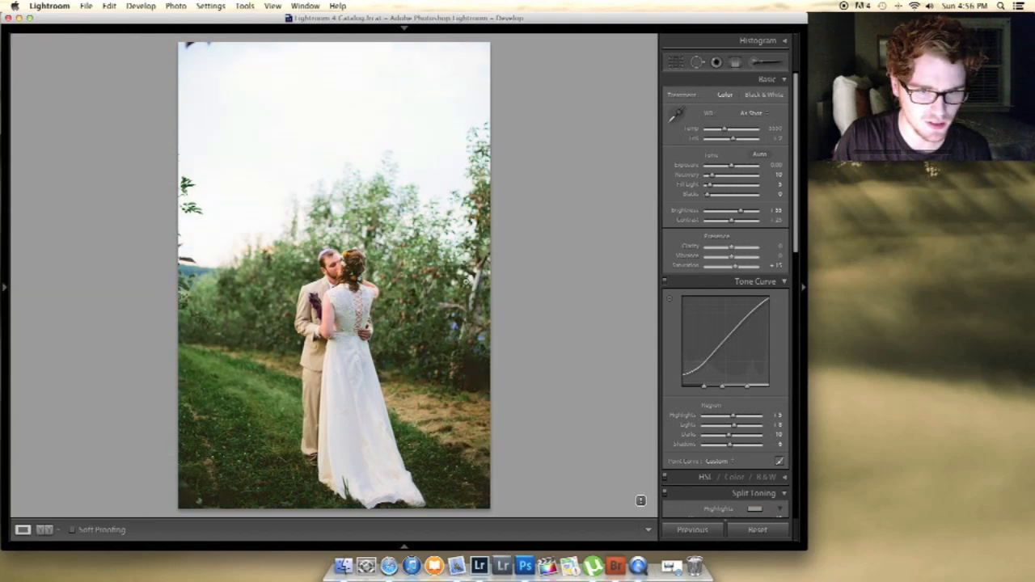
# - Enable Profile Corrections for the wedding photo, toggling off and on to compare, and keep them on
pyautogui.scroll(-3)
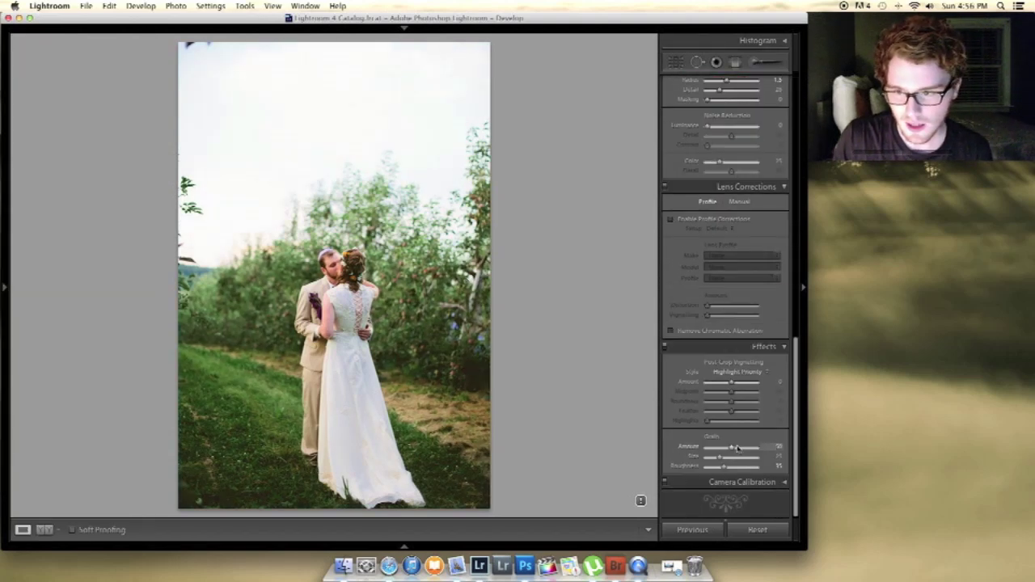
pyautogui.scroll(3)
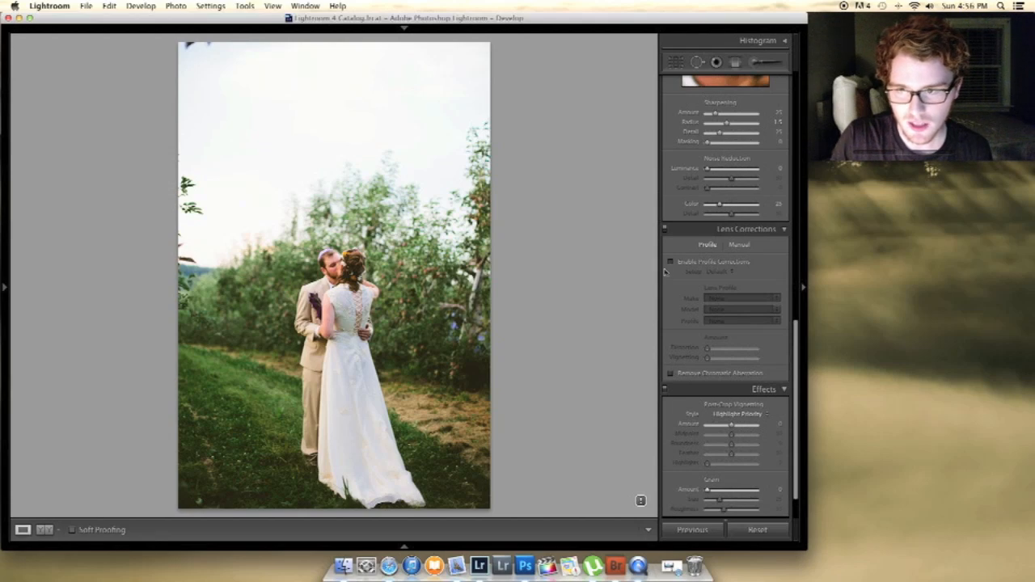
pyautogui.click(669, 262)
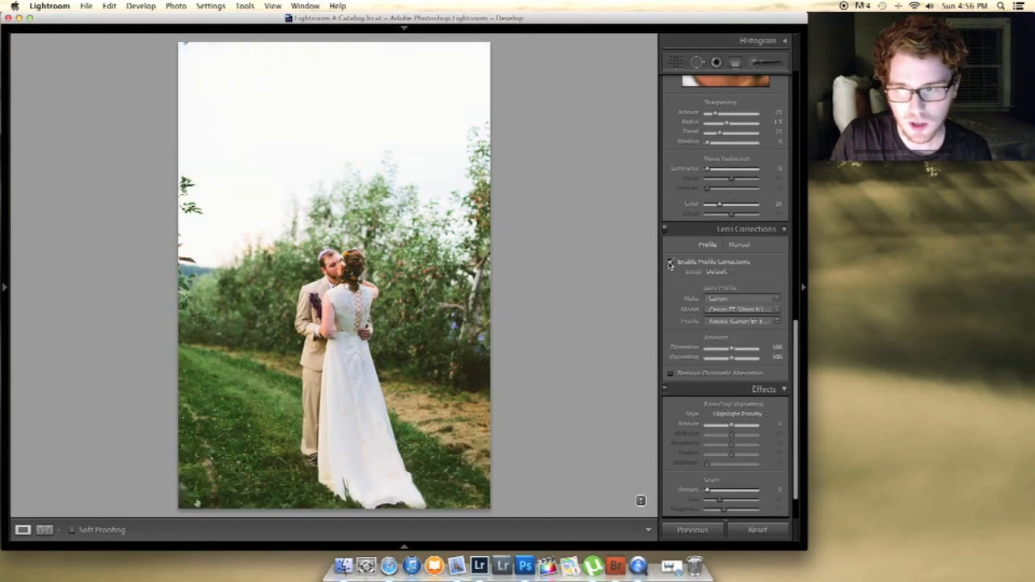
pyautogui.click(669, 261)
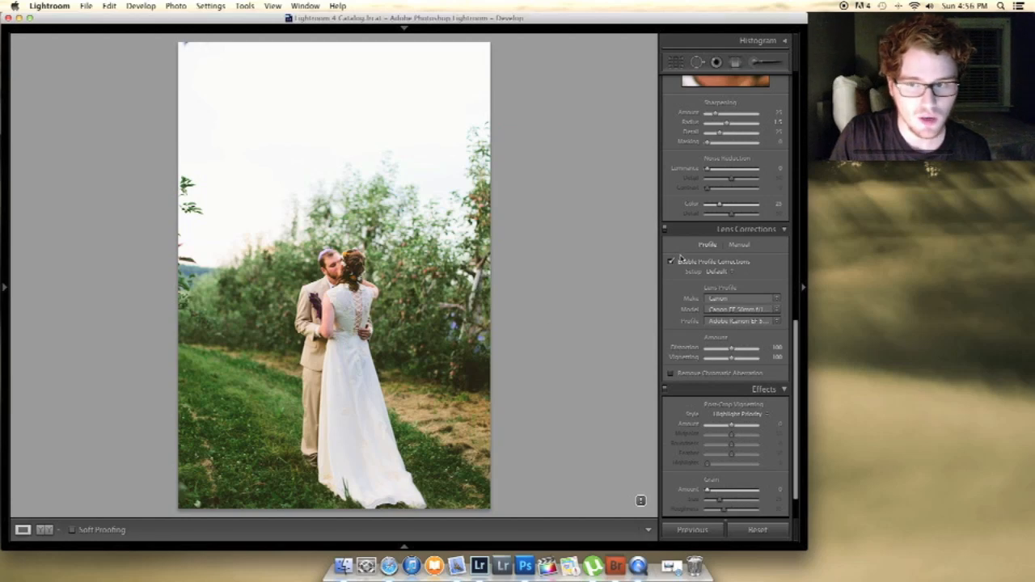
pyautogui.click(671, 262)
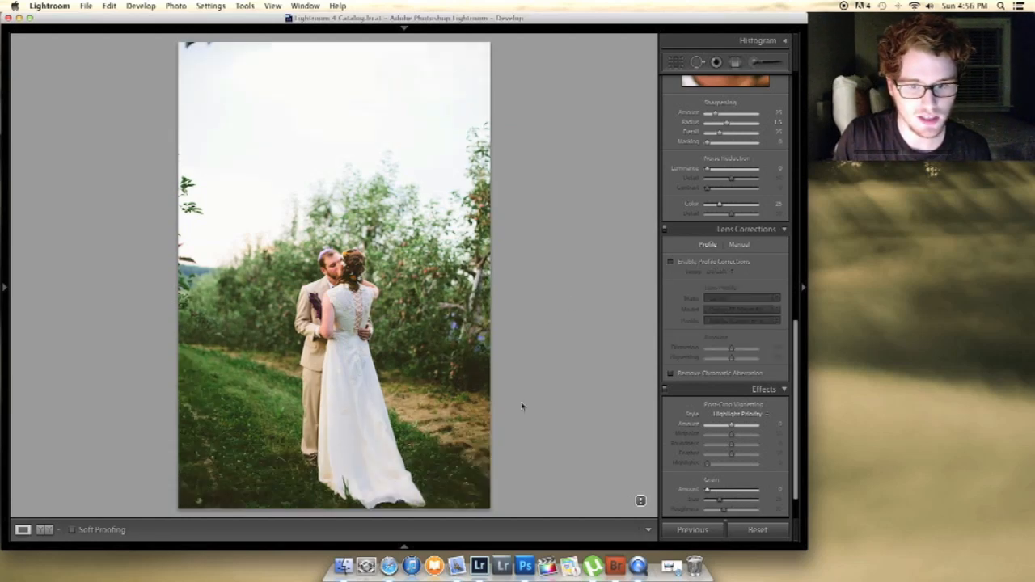
pyautogui.click(670, 262)
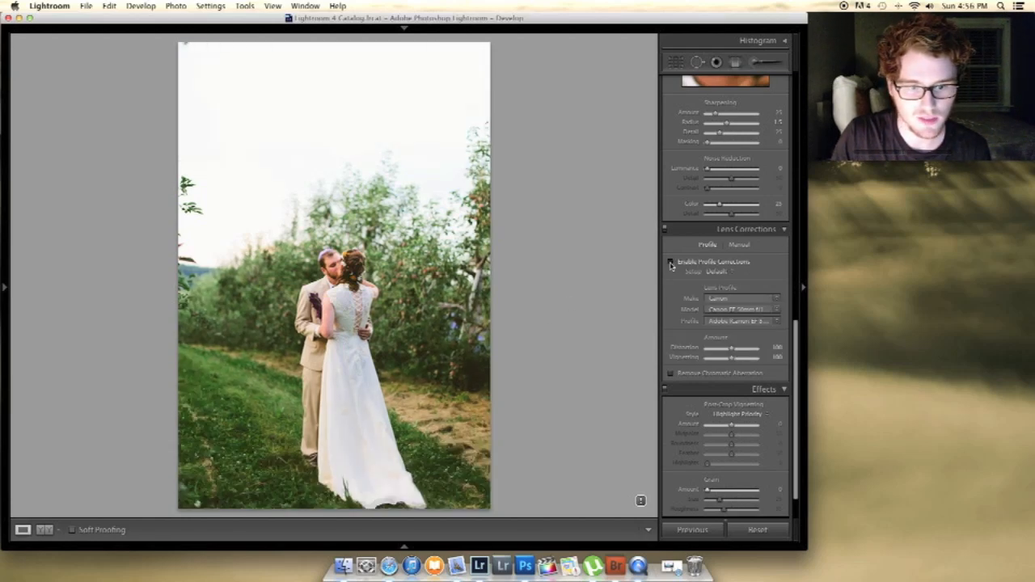
pyautogui.click(669, 262)
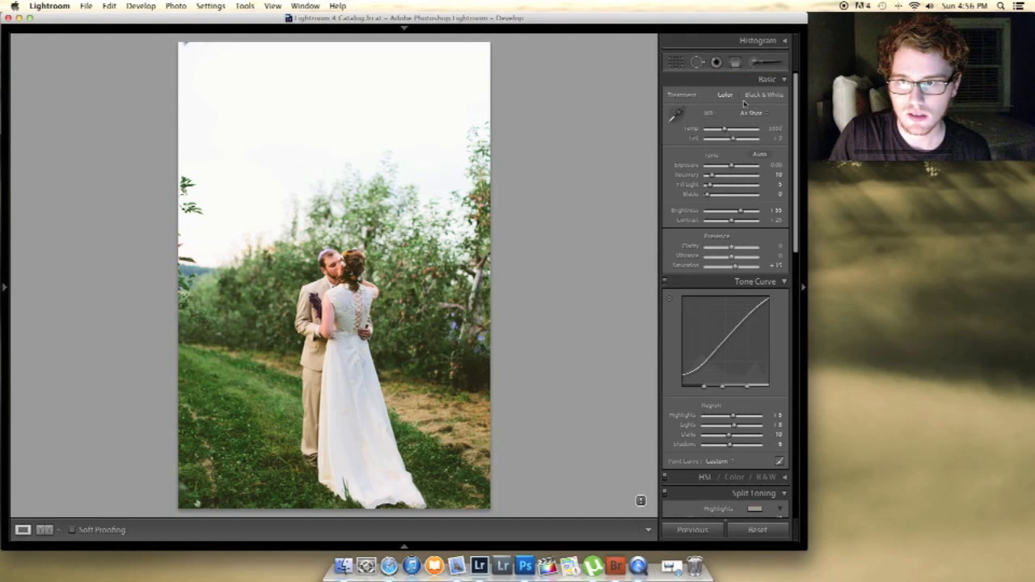
pyautogui.moveTo(508, 175)
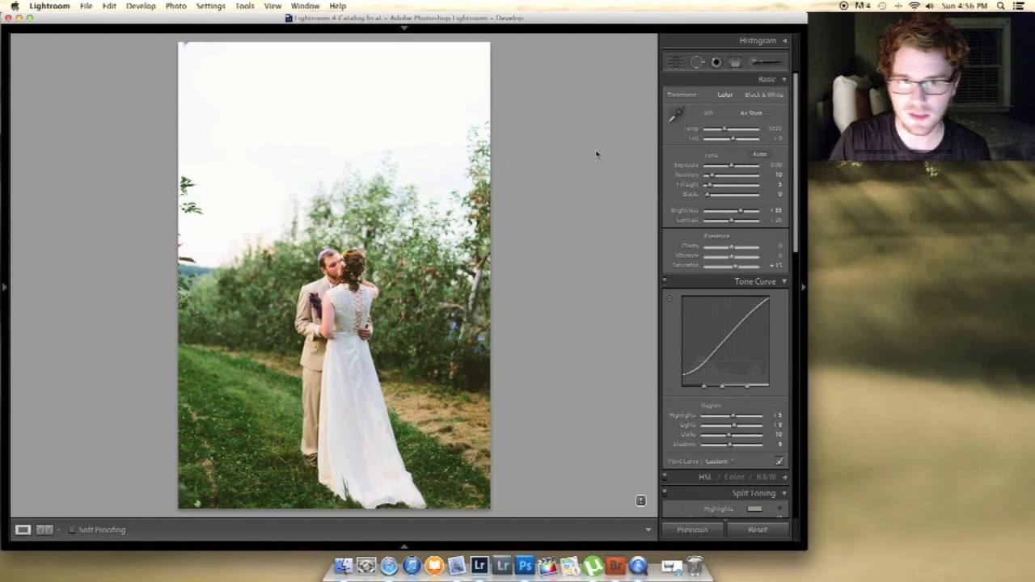
pyautogui.moveTo(754, 64)
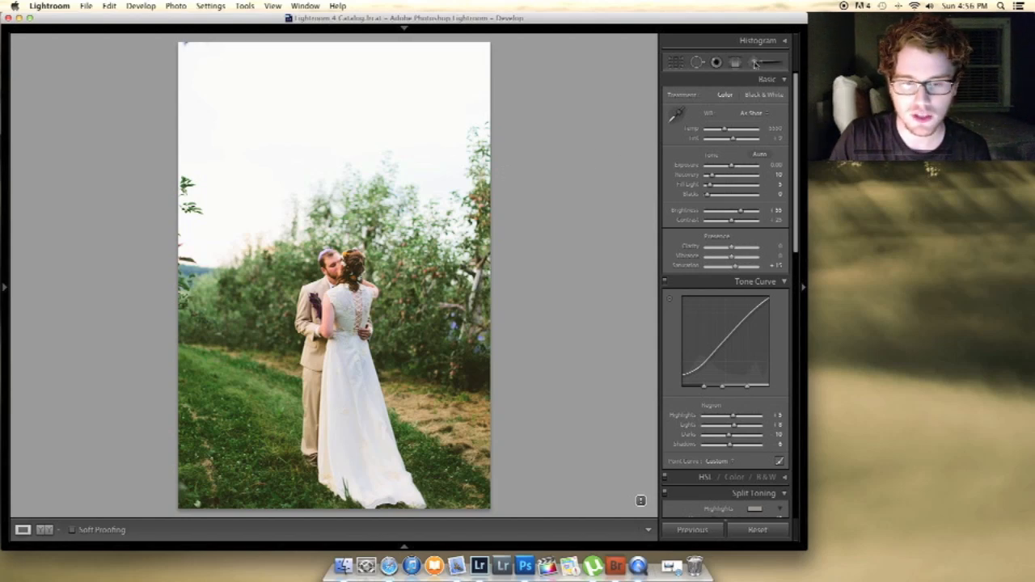
pyautogui.moveTo(753, 62)
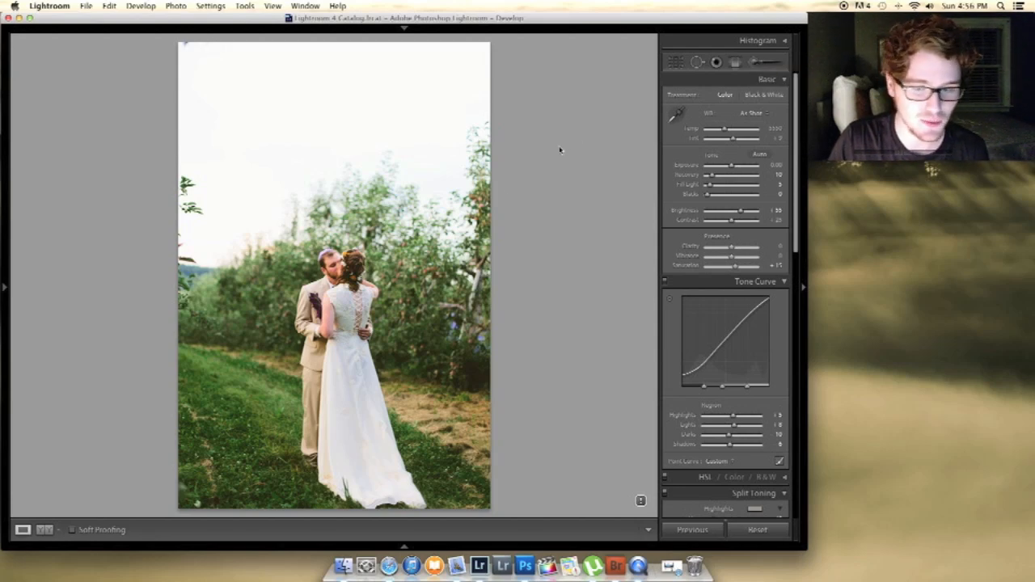
pyautogui.moveTo(518, 212)
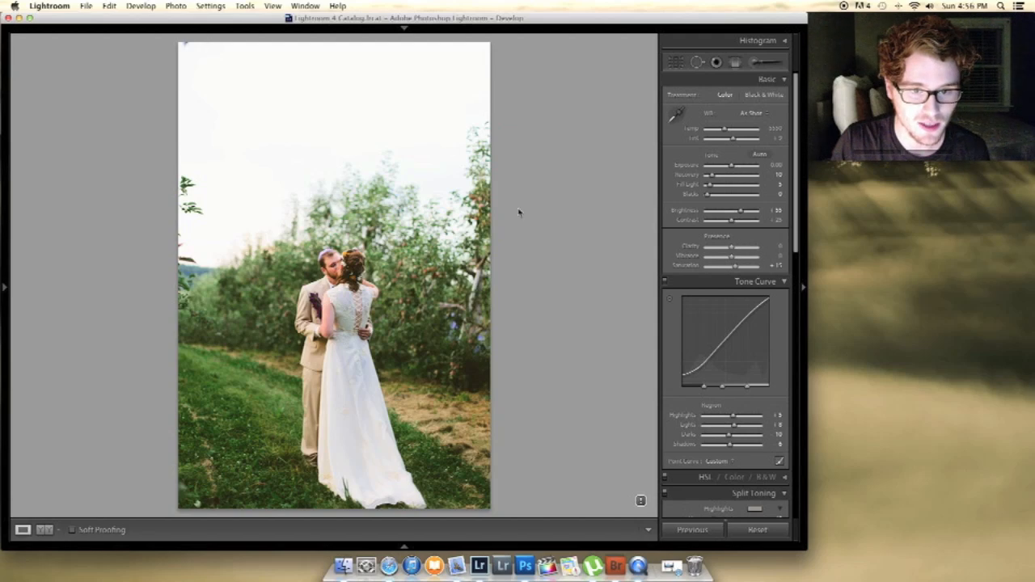
pyautogui.moveTo(349, 320)
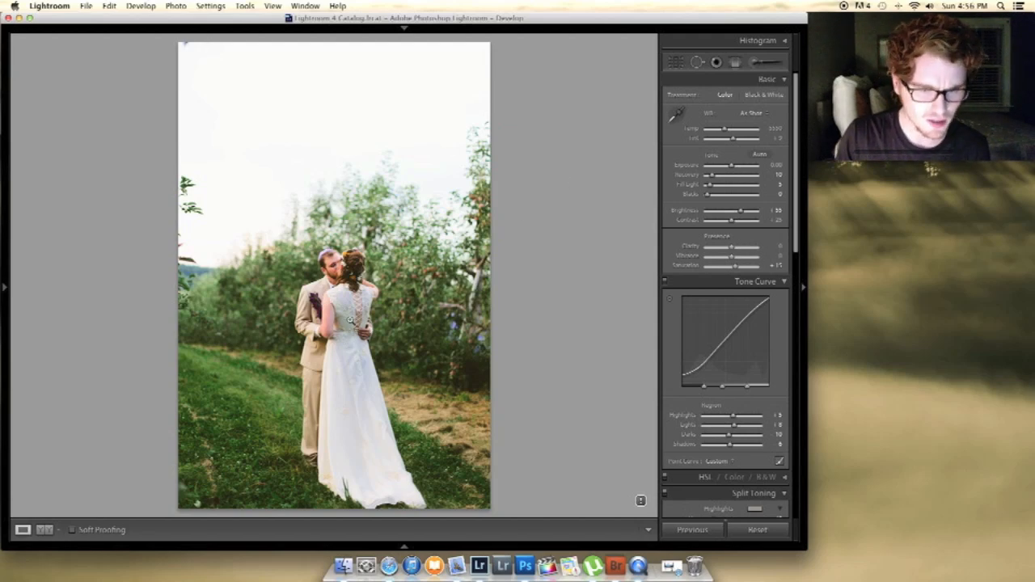
pyautogui.moveTo(385, 197)
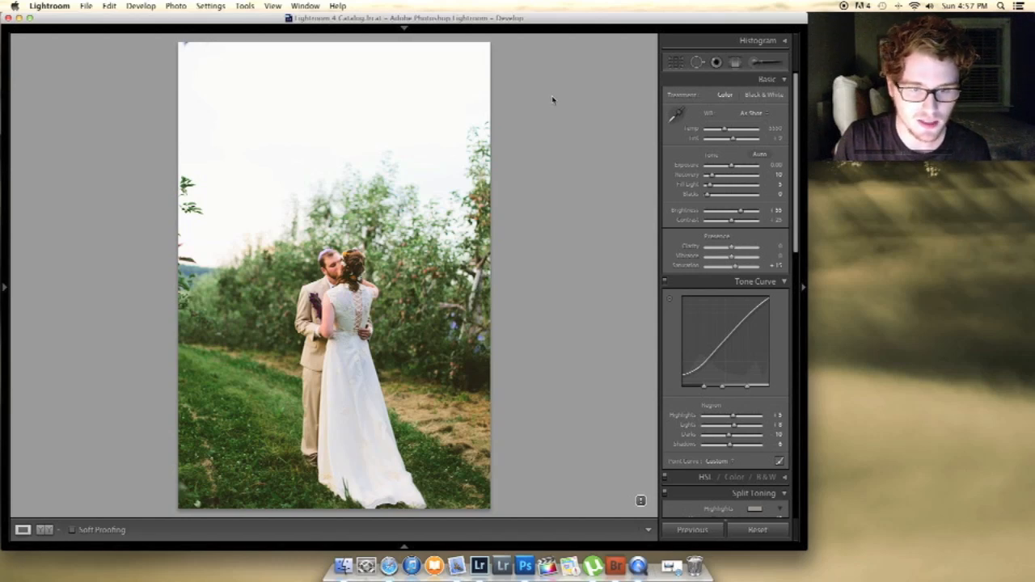
pyautogui.moveTo(553, 105)
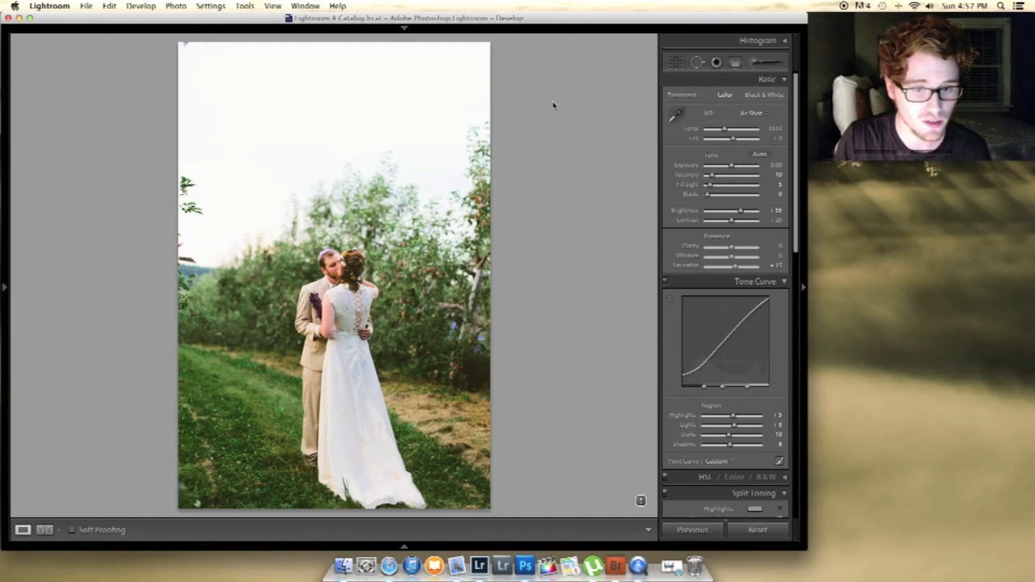
pyautogui.moveTo(530, 91)
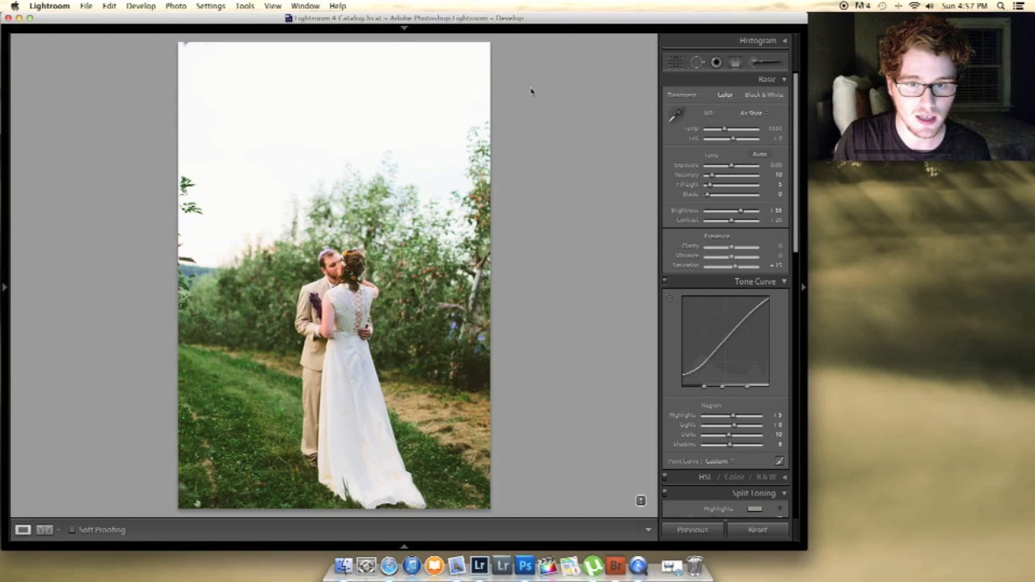
pyautogui.moveTo(449, 106)
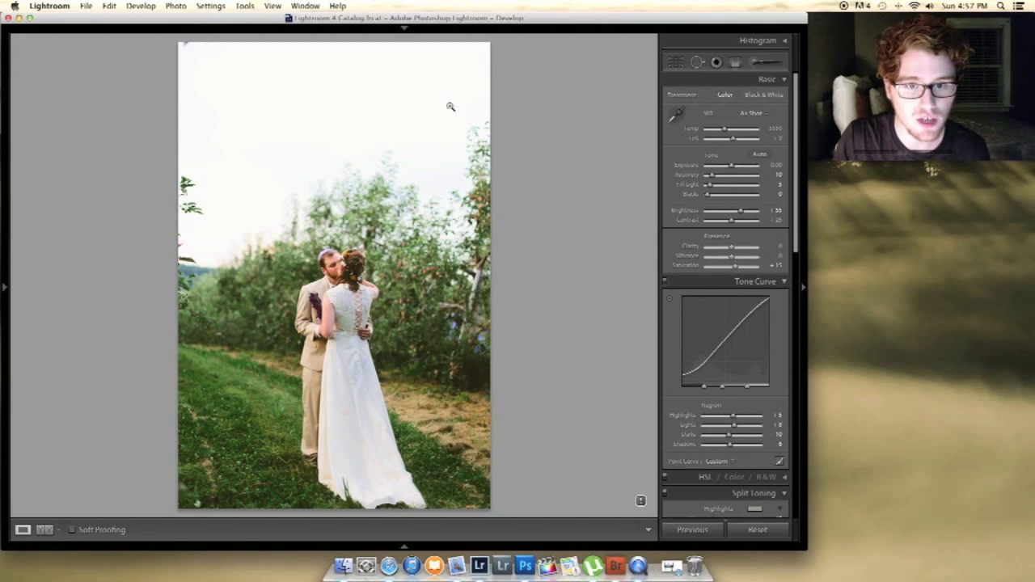
# - Select the Adjustment Brush to paint a local adjustment on the wedding photo
pyautogui.click(753, 61)
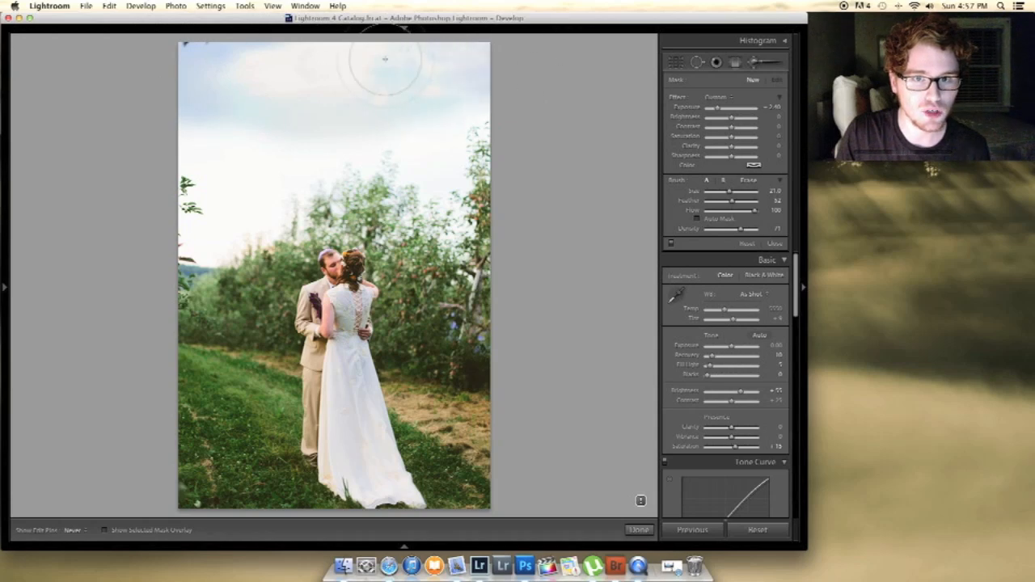
pyautogui.moveTo(435, 122)
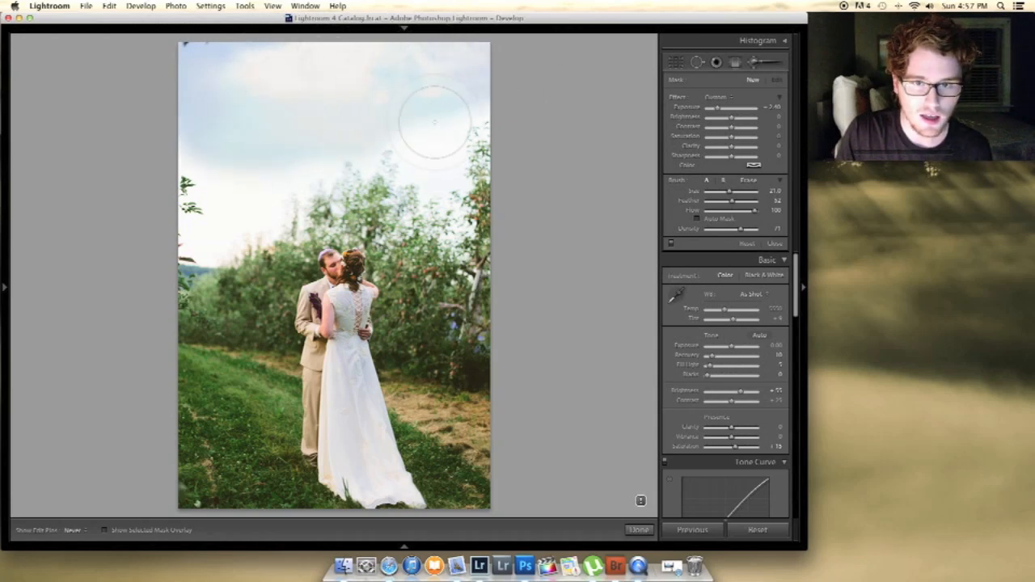
pyautogui.moveTo(332, 127)
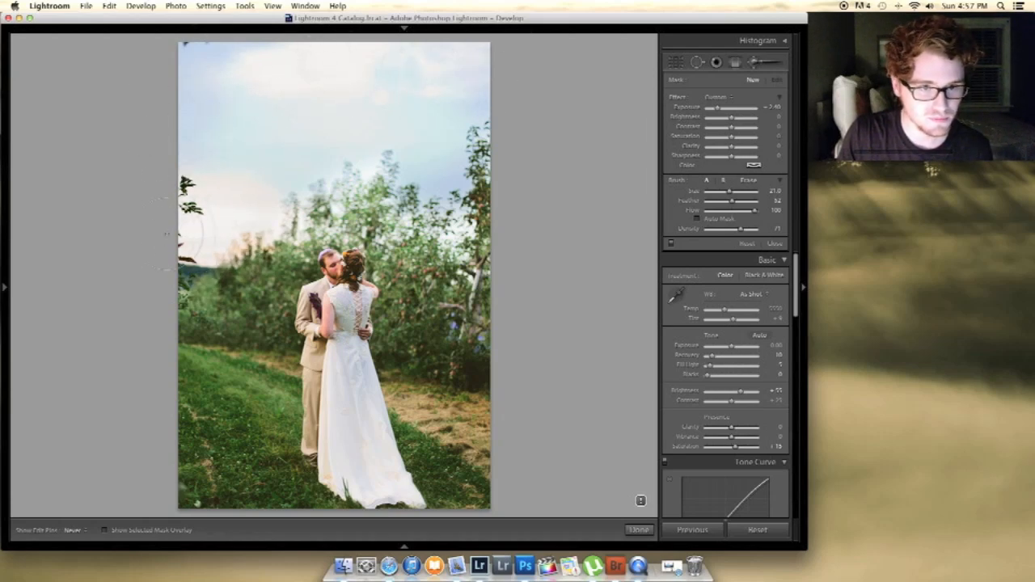
# - Brush over the washed-out sky and lower the brush Exposure so the blue sky and clouds return
pyautogui.click(750, 79)
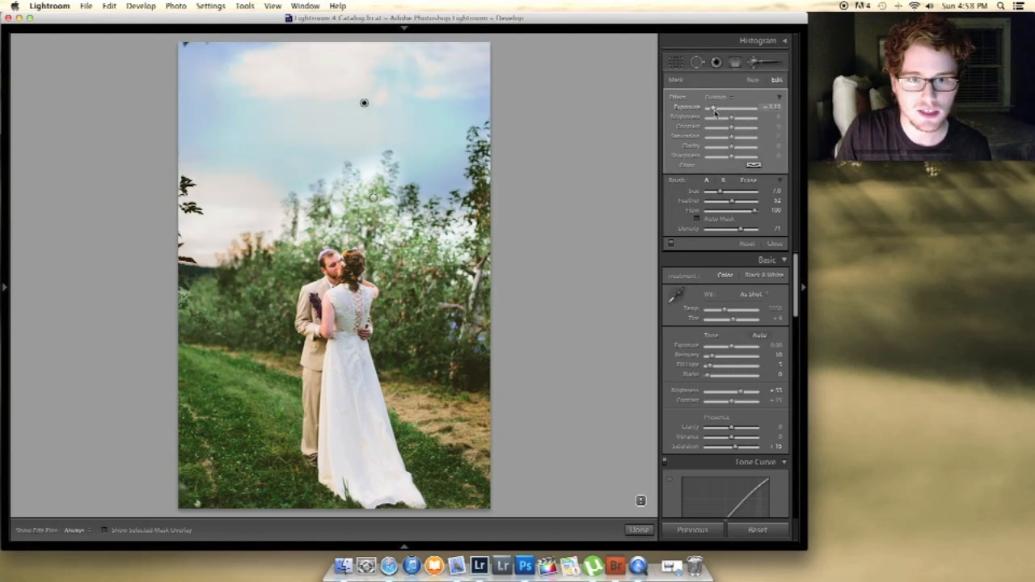
pyautogui.moveTo(731, 107); pyautogui.dragTo(715, 107)
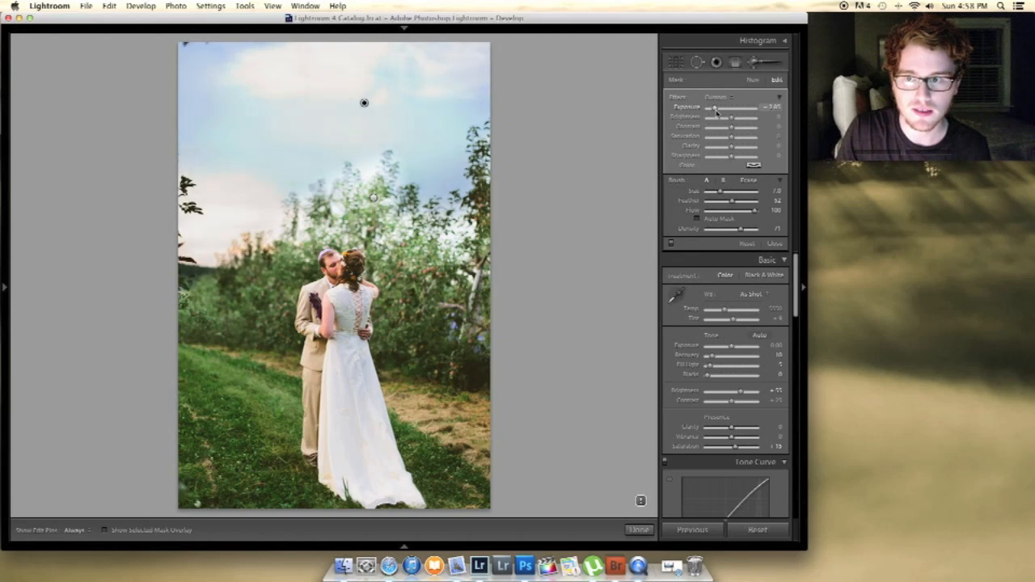
pyautogui.moveTo(714, 107); pyautogui.dragTo(710, 107)
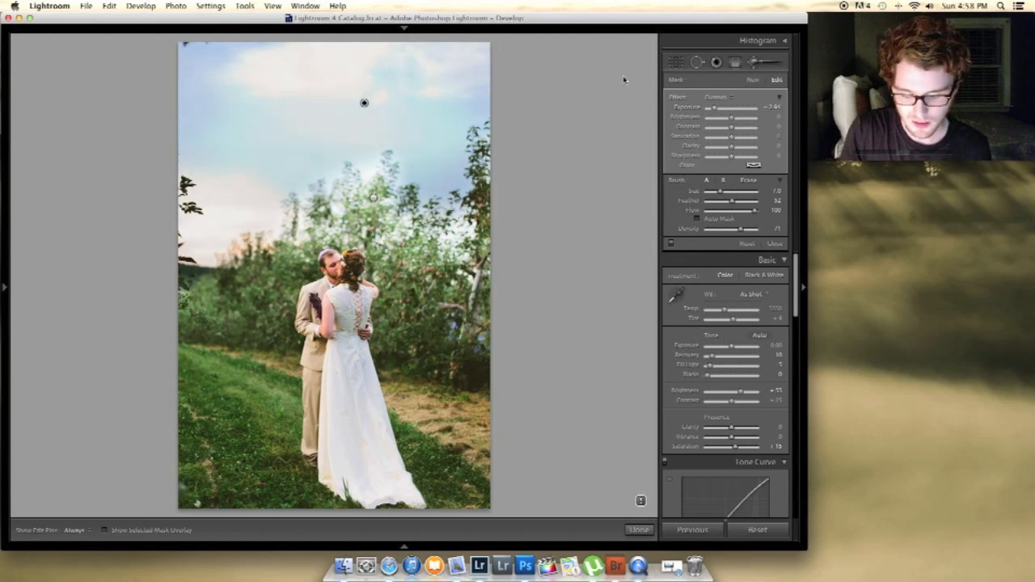